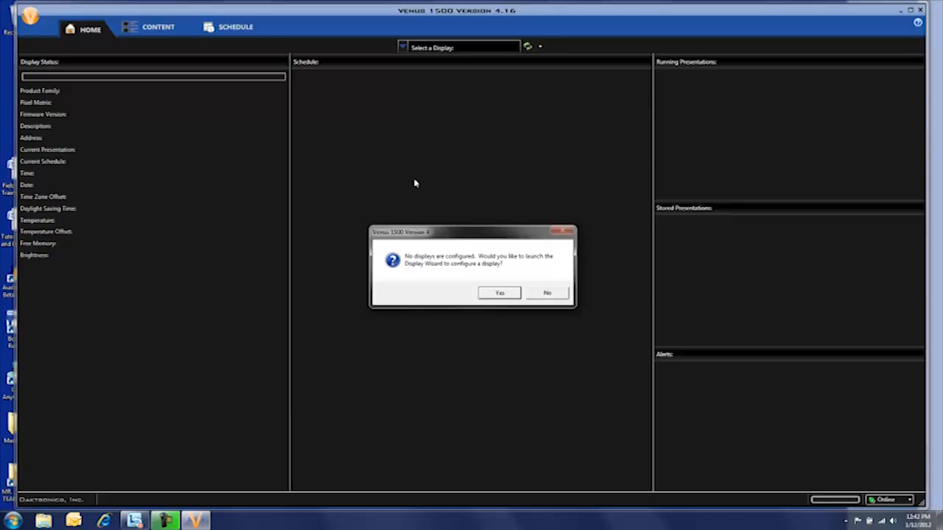
{"action": "mouse_move", "coordinate": [411, 182]}
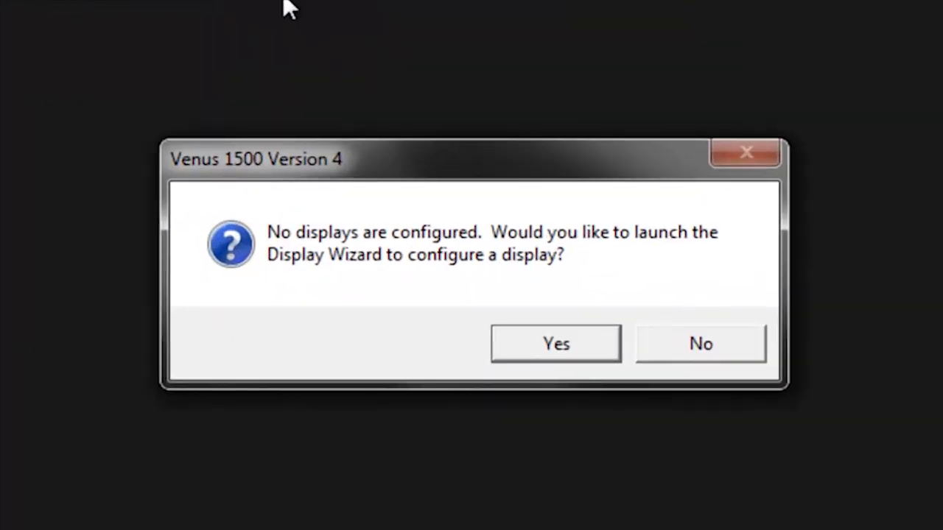
{"action": "mouse_move", "coordinate": [336, 262]}
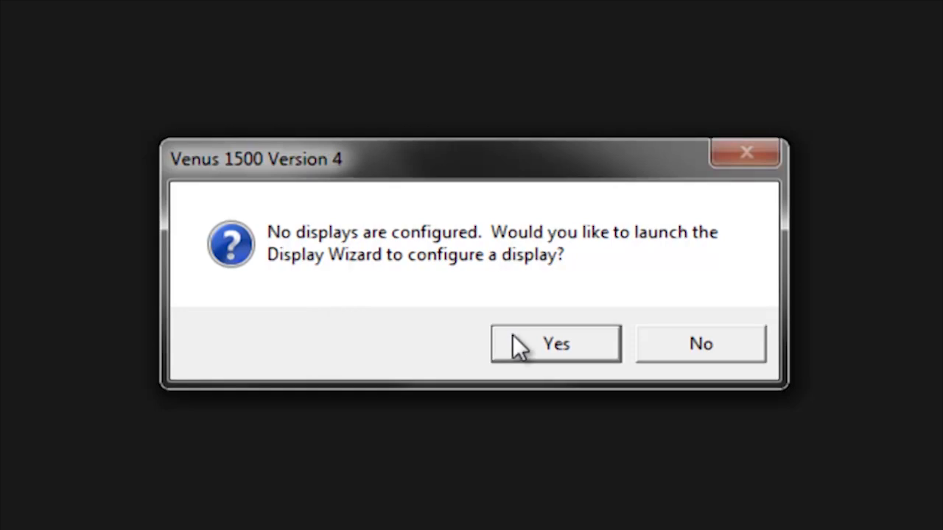
Dismiss the no-displays prompt and reveal the Configure menu's Displays and Groups entries.
{"action": "left_click", "coordinate": [554, 343]}
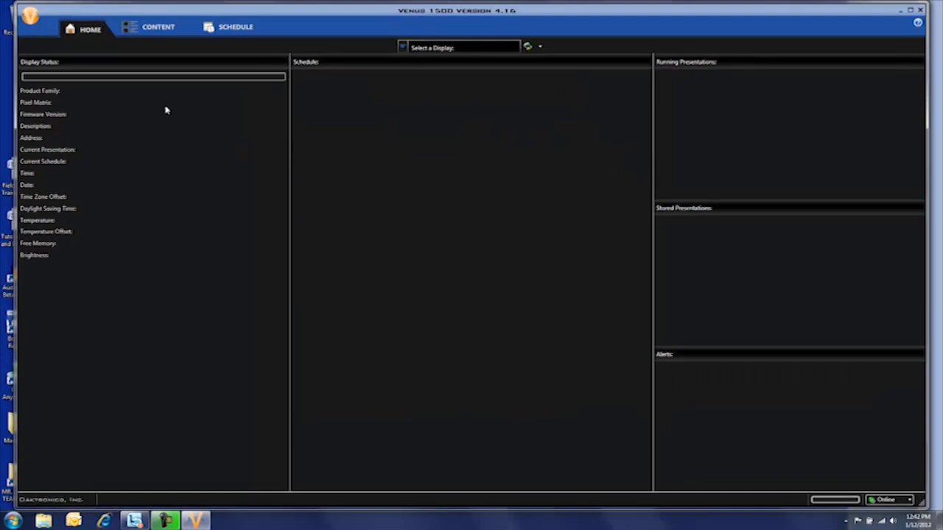
{"action": "mouse_move", "coordinate": [117, 114]}
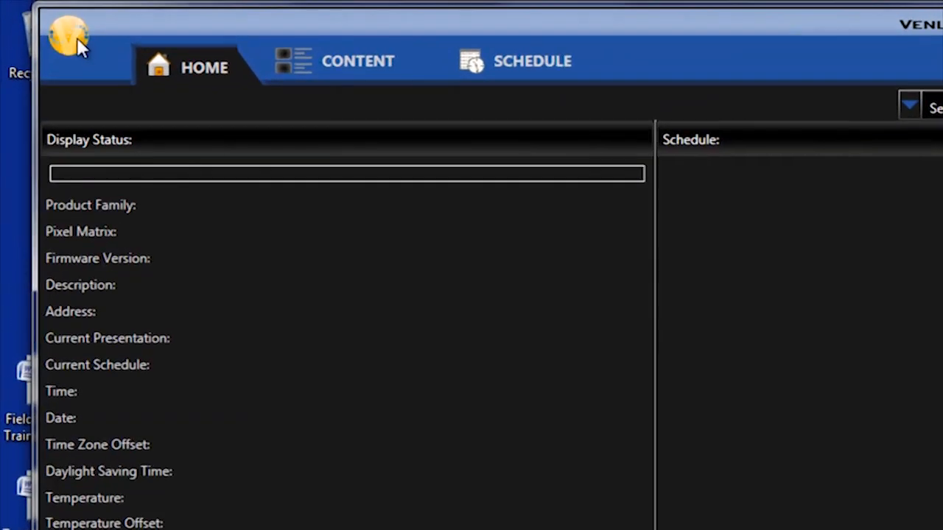
{"action": "left_click", "coordinate": [67, 35]}
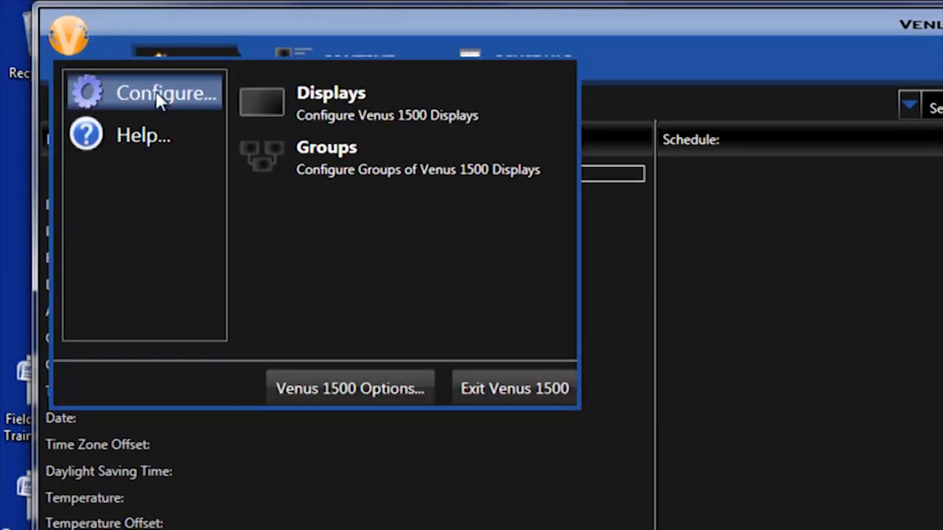
Bring up the Display Management window with its empty display list.
{"action": "left_click", "coordinate": [330, 103]}
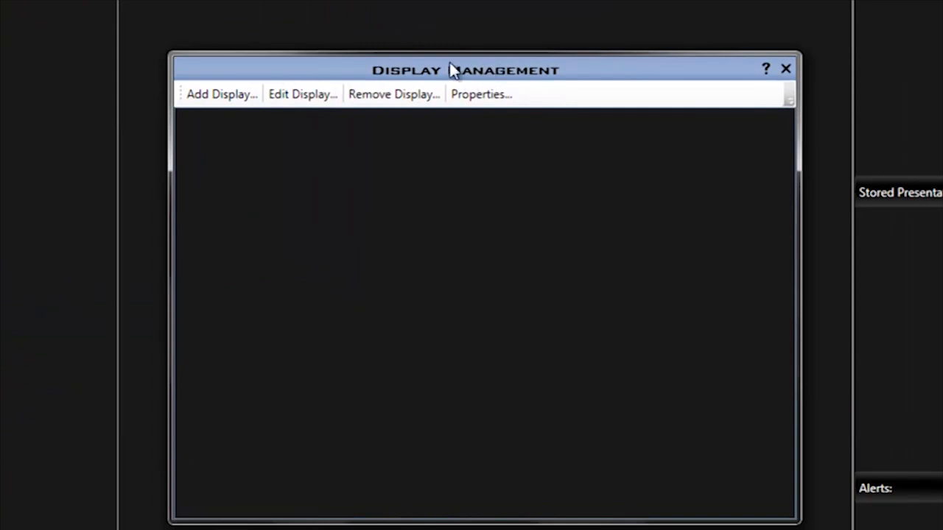
{"action": "mouse_move", "coordinate": [263, 74]}
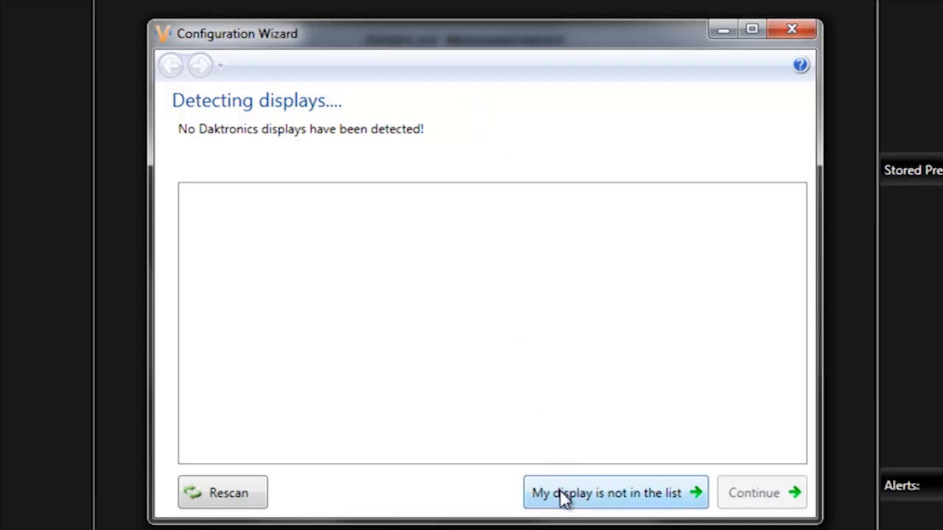
Choose automatic detection over Ethernet Communication with address Webinar3500 and default port.
{"action": "left_click", "coordinate": [616, 492]}
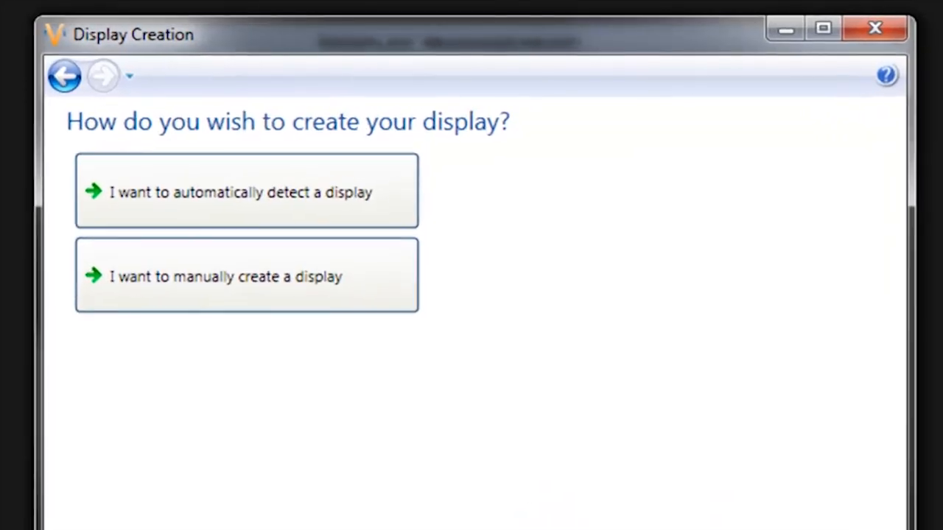
{"action": "mouse_move", "coordinate": [421, 410]}
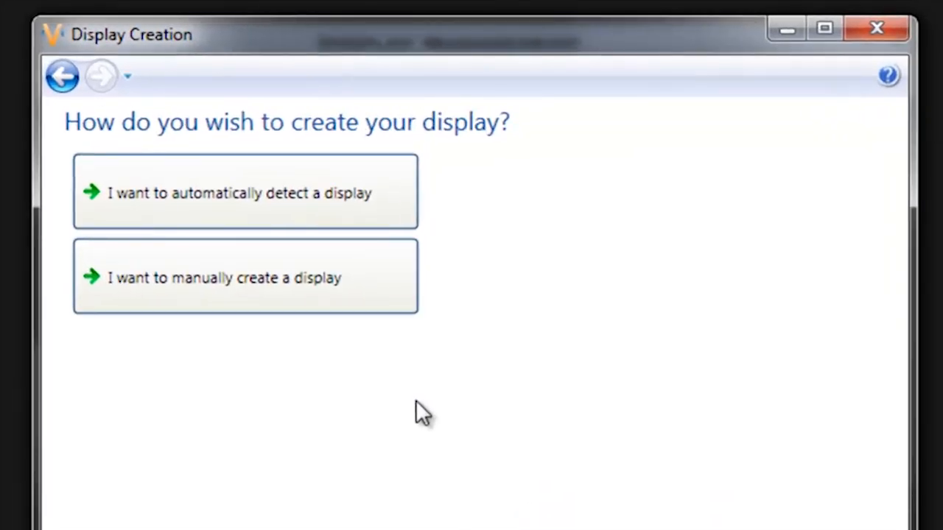
{"action": "mouse_move", "coordinate": [454, 283]}
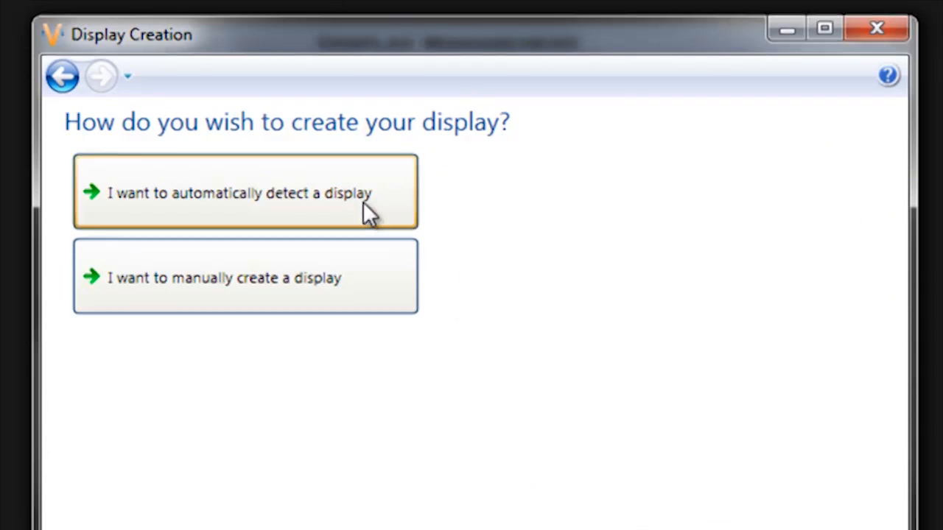
{"action": "mouse_move", "coordinate": [346, 203]}
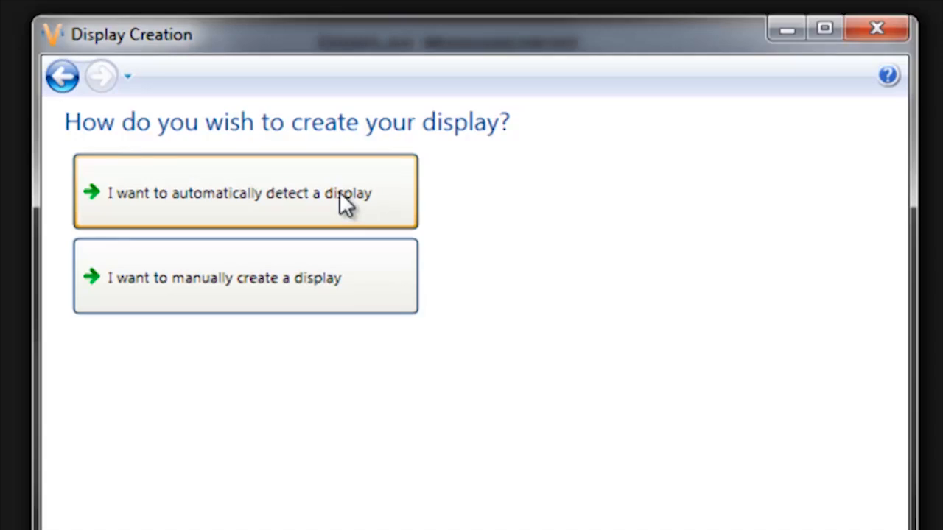
{"action": "left_click", "coordinate": [244, 191]}
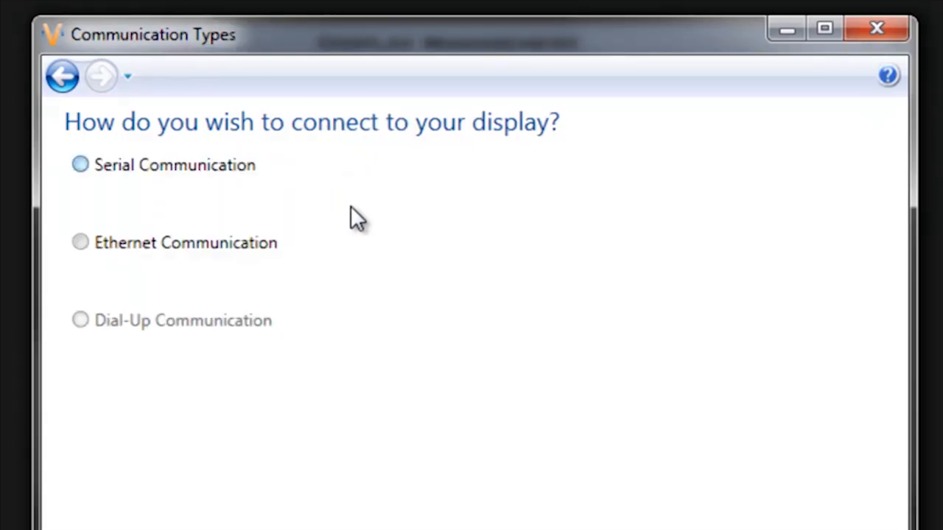
{"action": "mouse_move", "coordinate": [236, 214]}
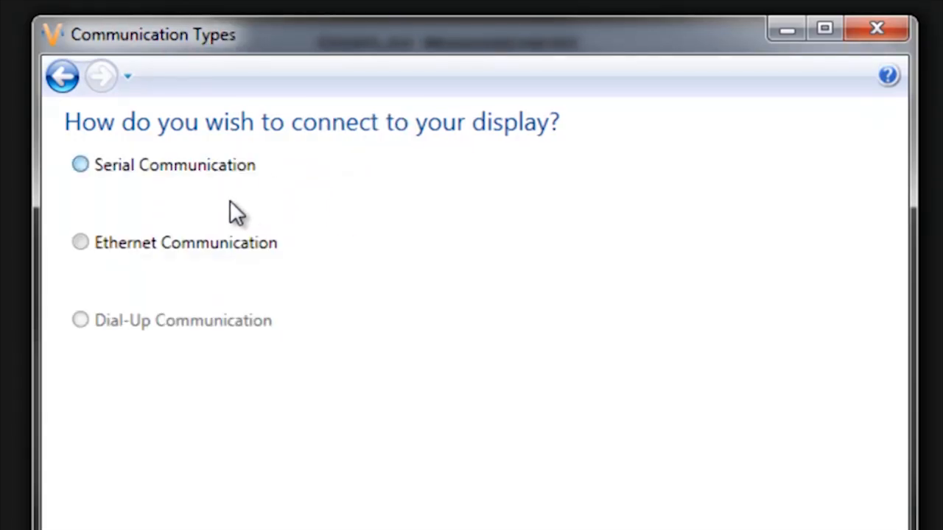
{"action": "mouse_move", "coordinate": [224, 205]}
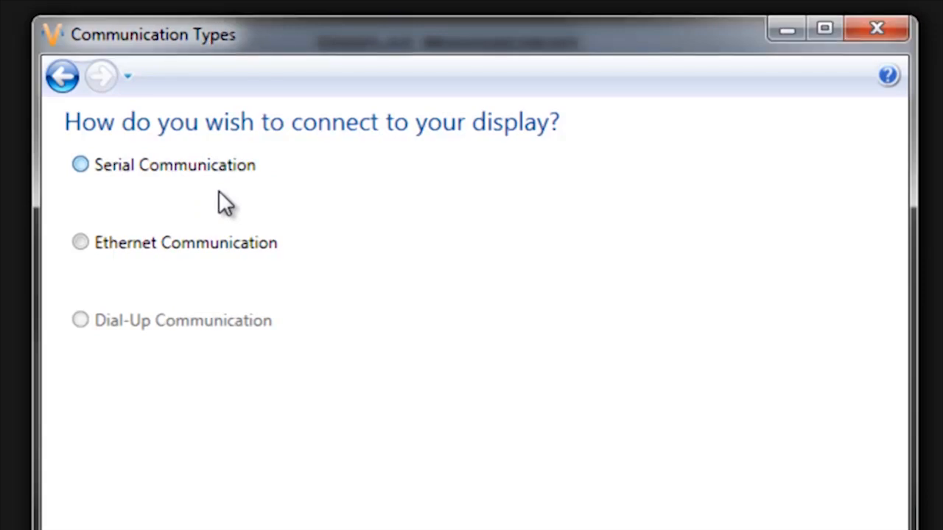
{"action": "mouse_move", "coordinate": [132, 209]}
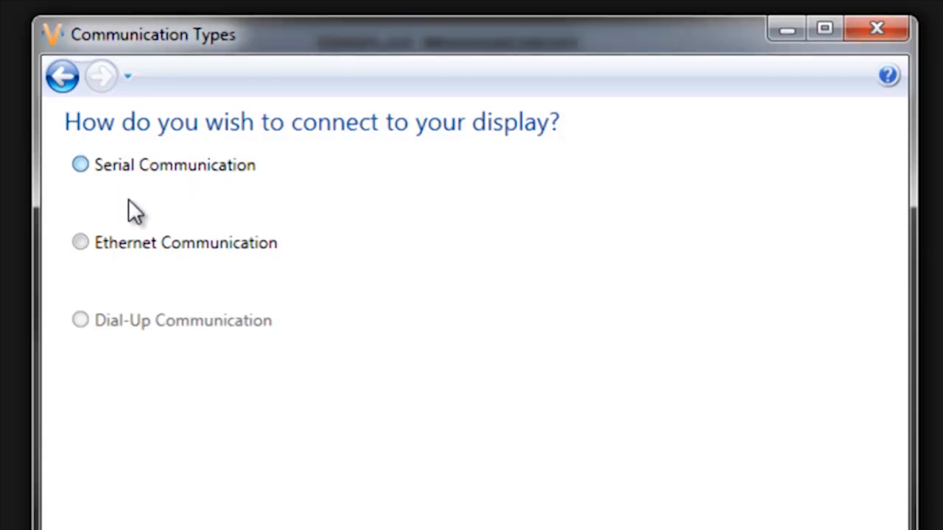
{"action": "left_click", "coordinate": [80, 241]}
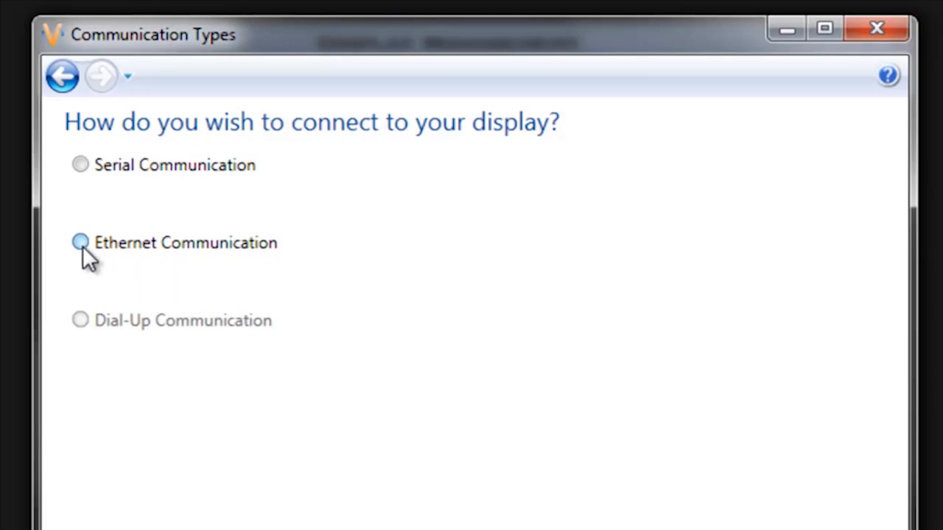
{"action": "left_click", "coordinate": [79, 241]}
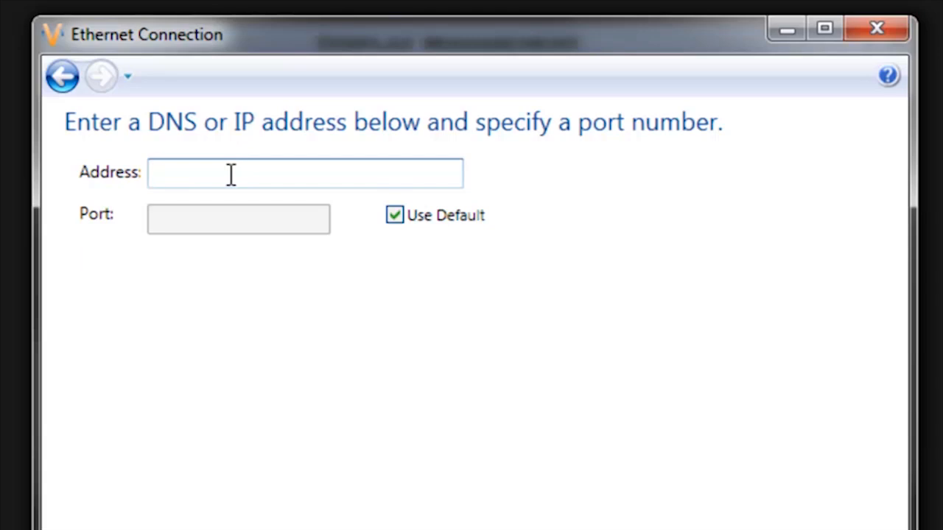
{"action": "type", "text": "Webinar"}
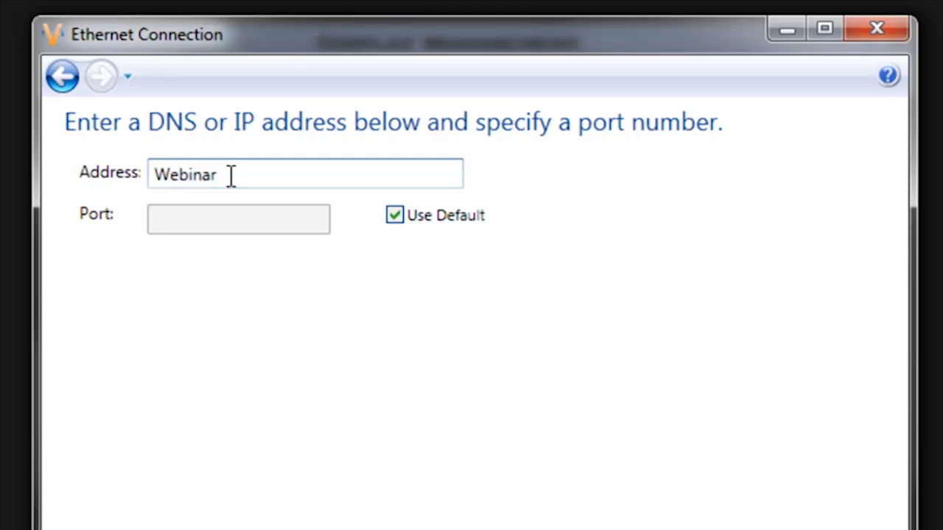
{"action": "type", "text": "3500"}
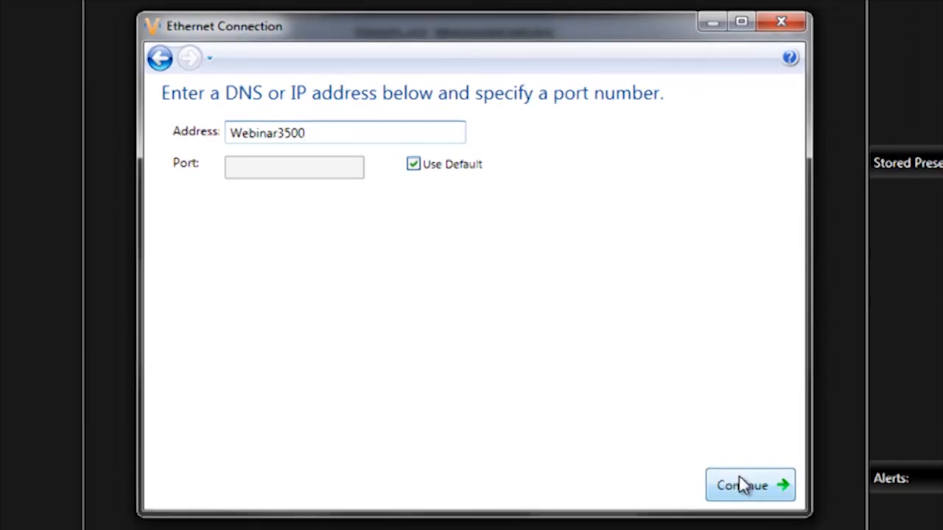
Search for the display at Webinar3500 and submit the password to complete detection.
{"action": "left_click", "coordinate": [749, 485]}
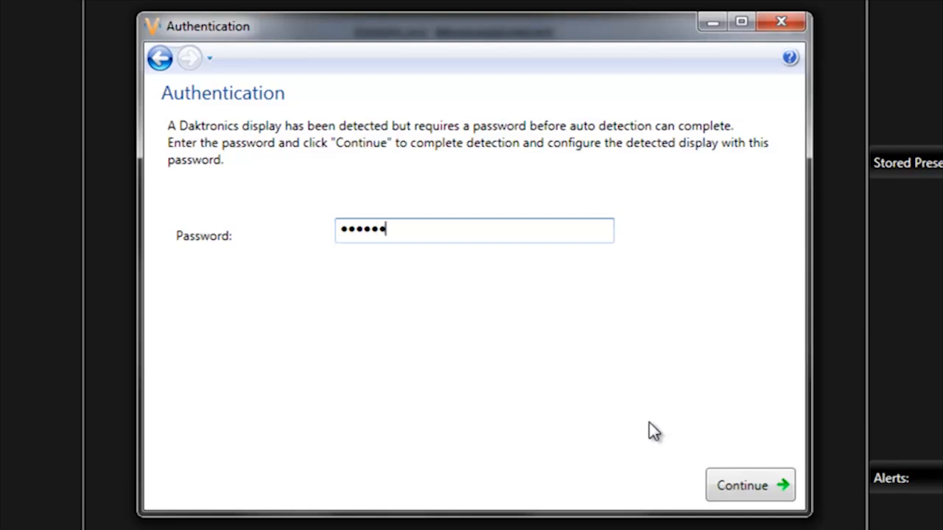
{"action": "type", "text": "•"}
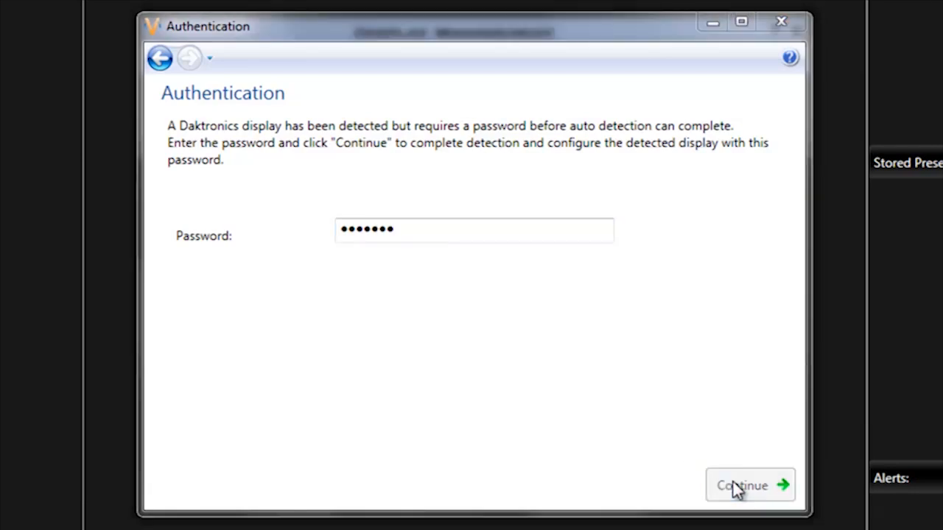
{"action": "left_click", "coordinate": [748, 485]}
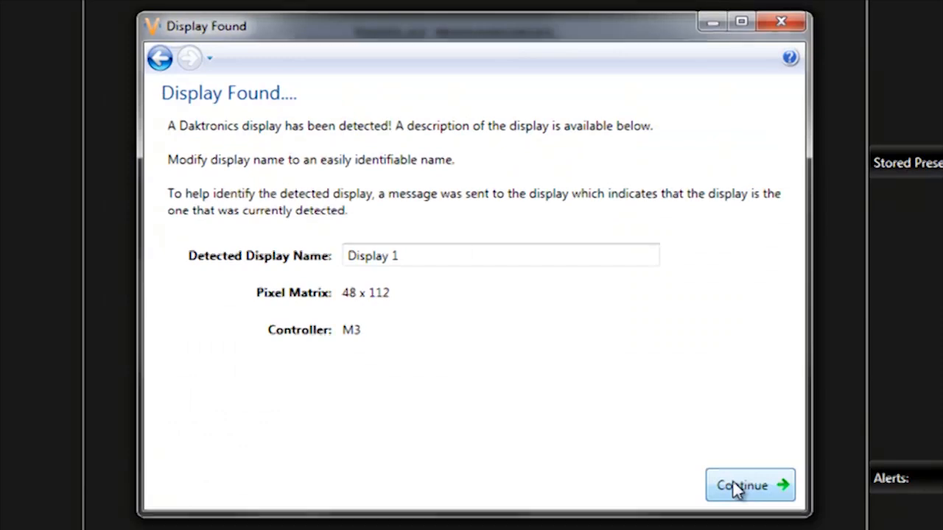
{"action": "mouse_move", "coordinate": [479, 360]}
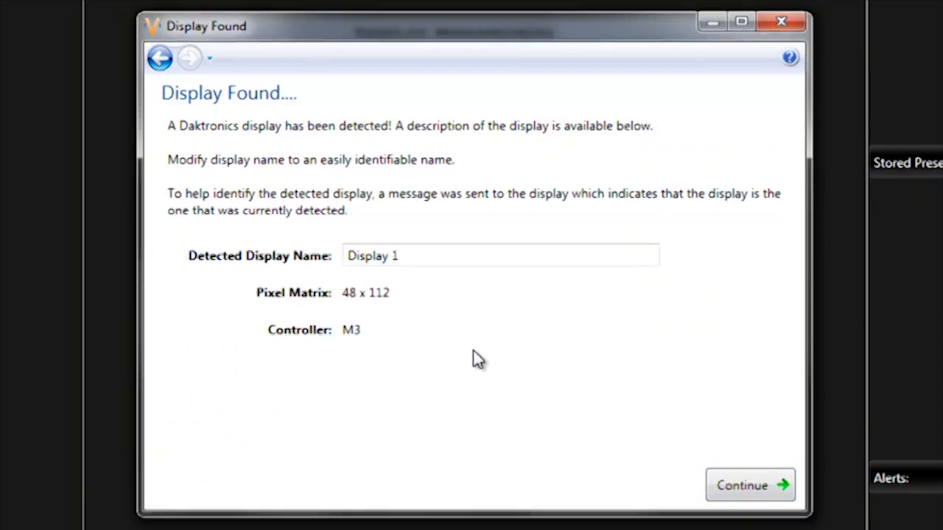
{"action": "mouse_move", "coordinate": [221, 266]}
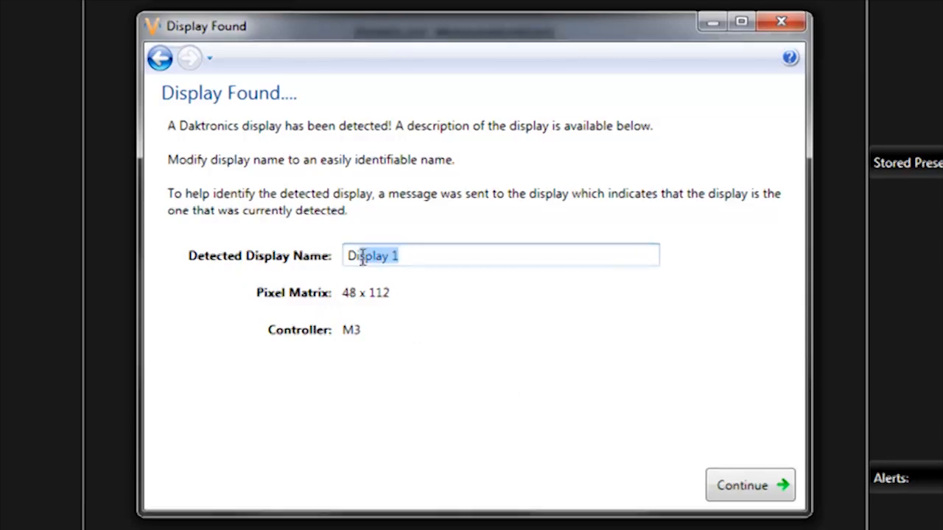
Replace the detected 48 x 112 display's default name with 'Galaxy - Webinar'.
{"action": "triple_click", "coordinate": [390, 256]}
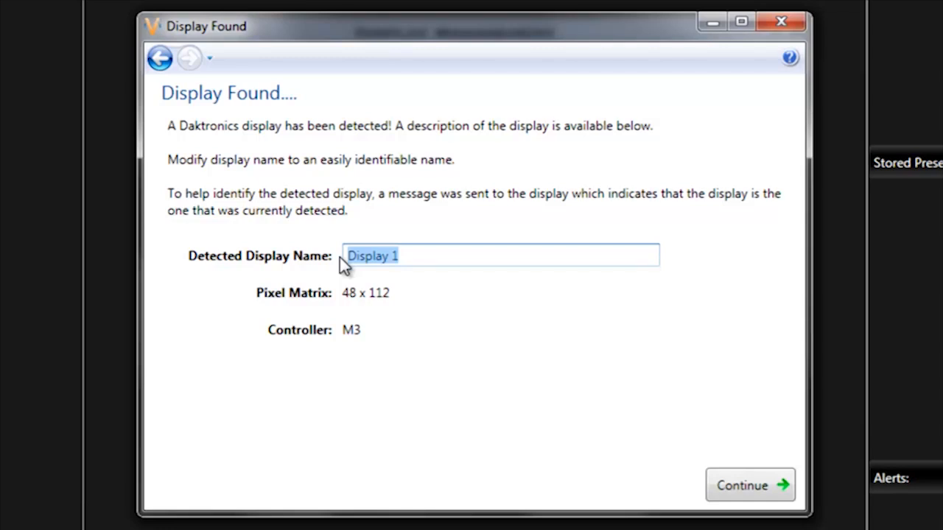
{"action": "type", "text": "Galaxy"}
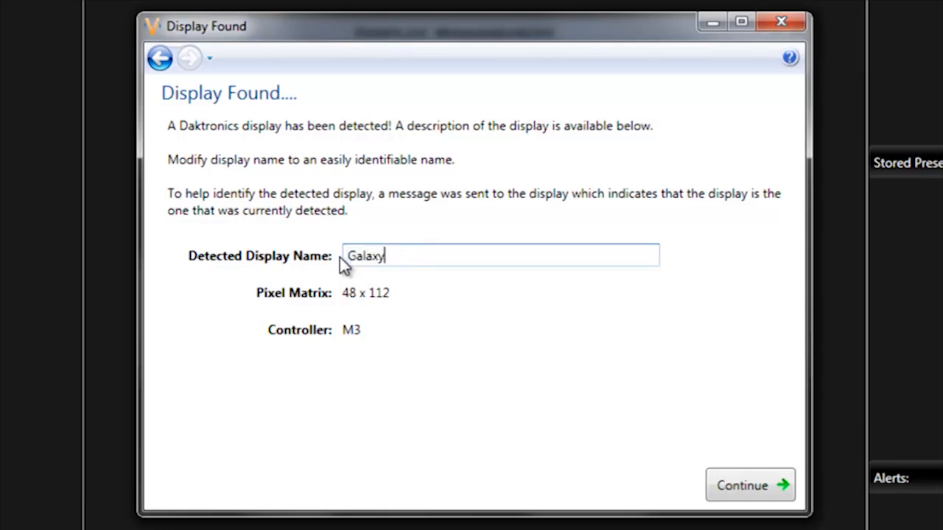
{"action": "type", "text": "- We"}
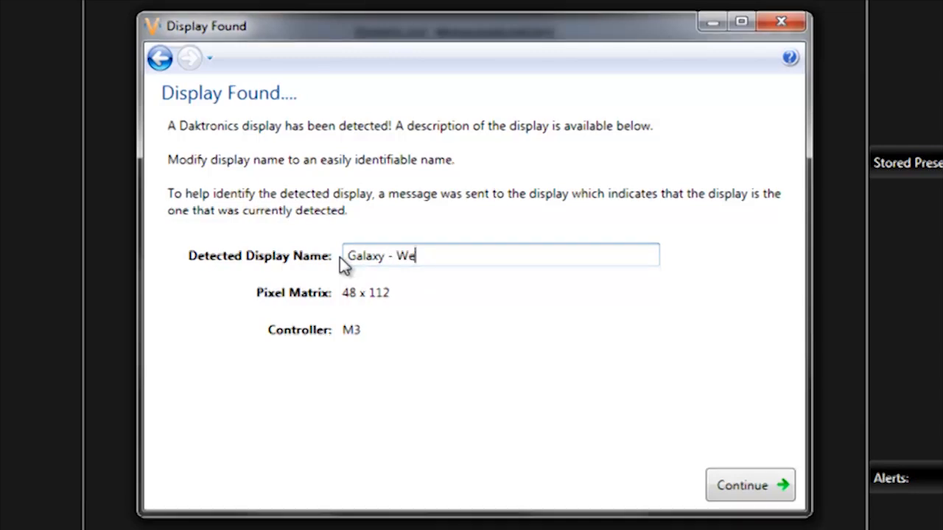
{"action": "type", "text": "binar"}
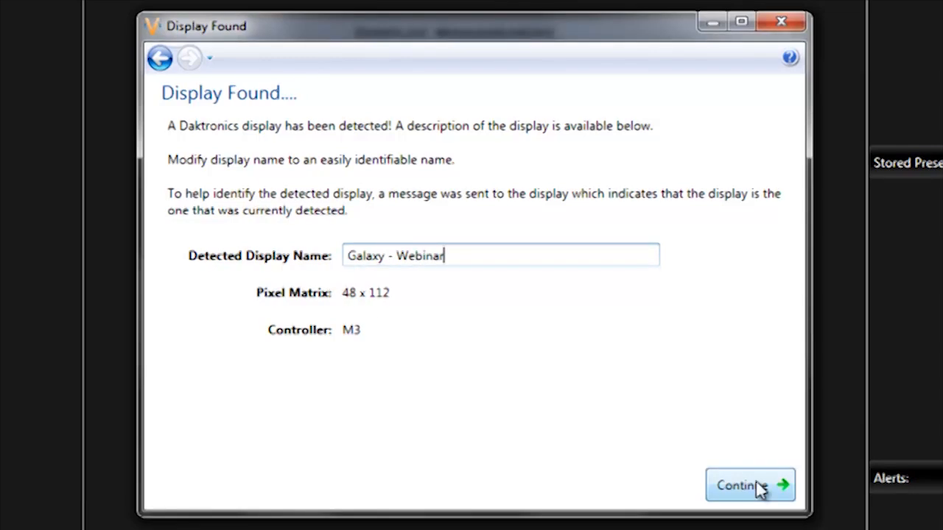
Accept the name, keep GMT -06:00 with daylight saving, and finish adding Galaxy - Webinar.
{"action": "left_click", "coordinate": [748, 484]}
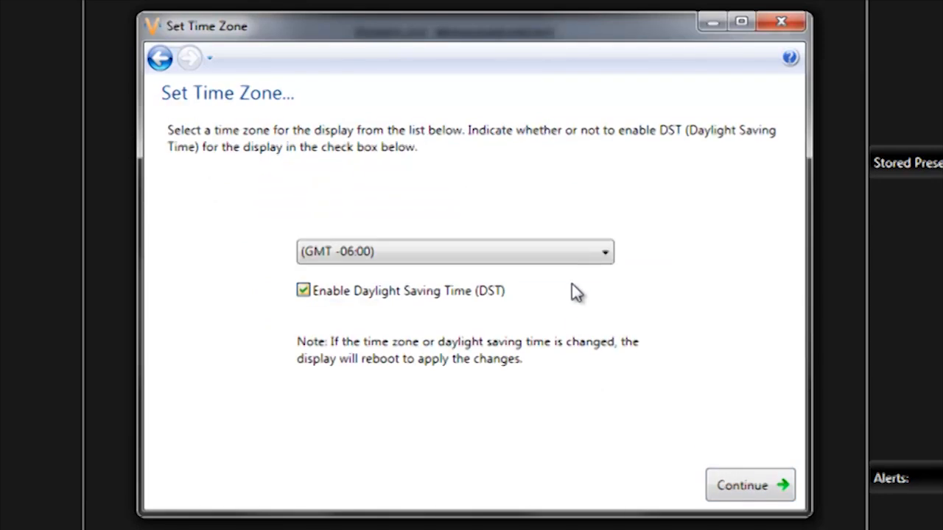
{"action": "mouse_move", "coordinate": [598, 233]}
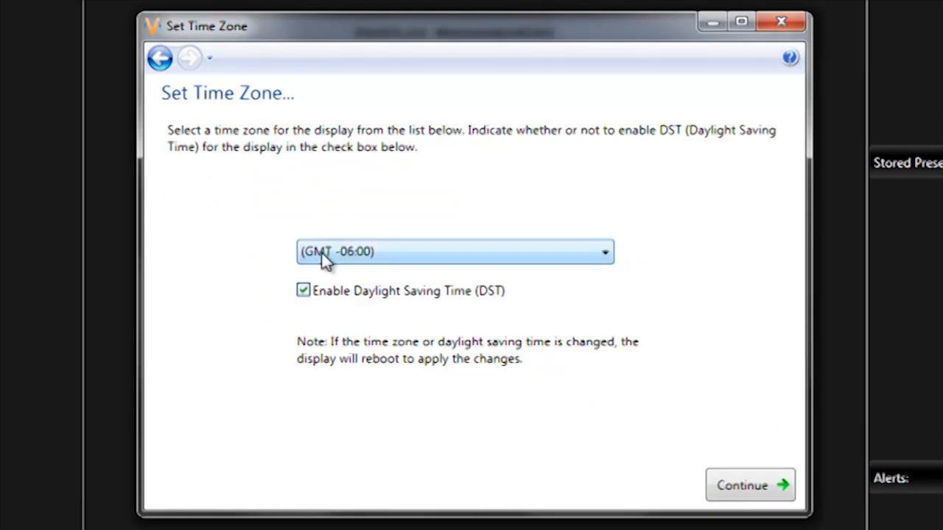
{"action": "mouse_move", "coordinate": [356, 268]}
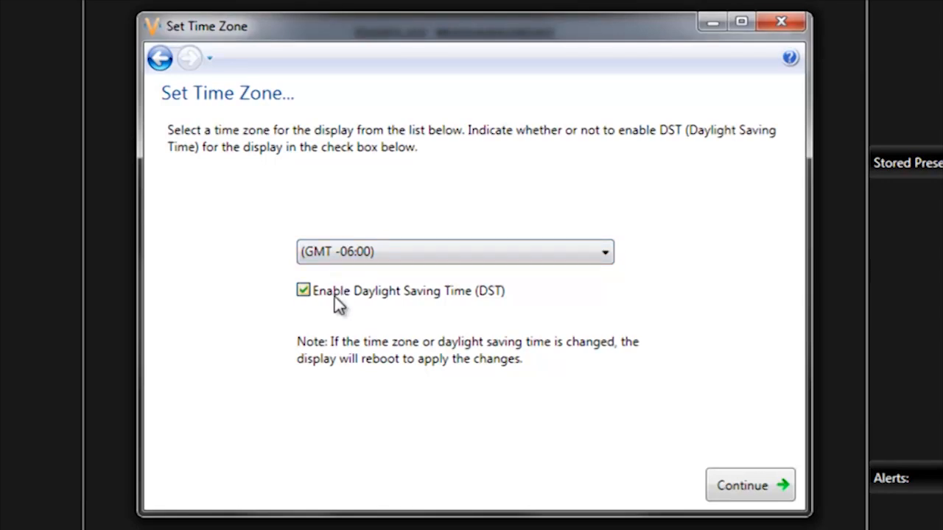
{"action": "mouse_move", "coordinate": [421, 316]}
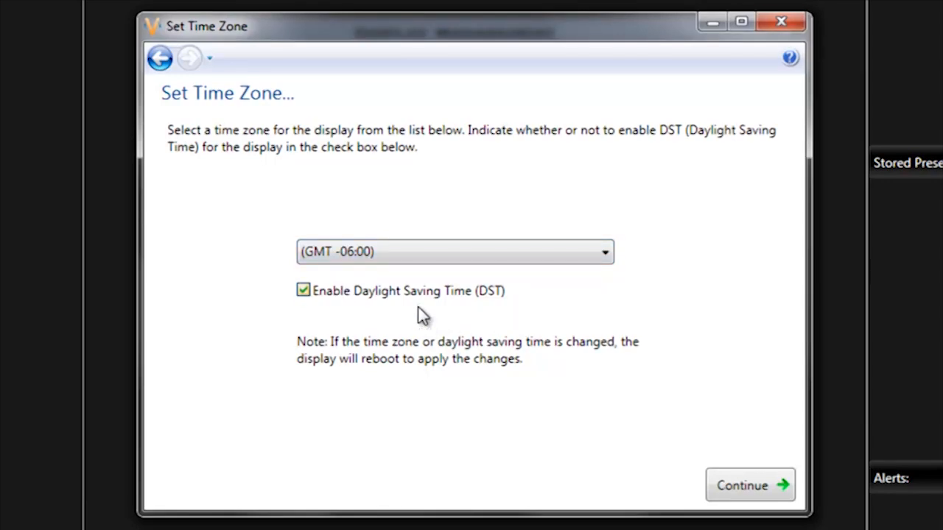
{"action": "mouse_move", "coordinate": [369, 305]}
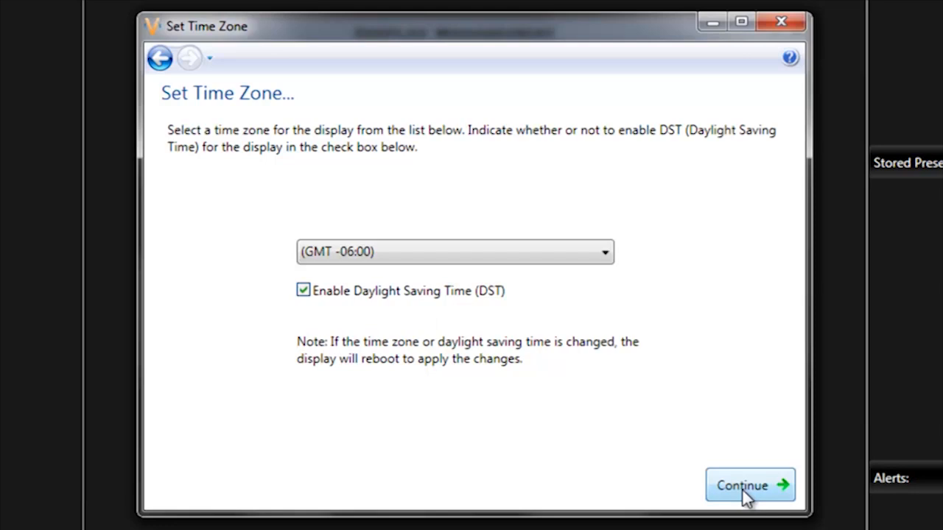
{"action": "left_click", "coordinate": [748, 485]}
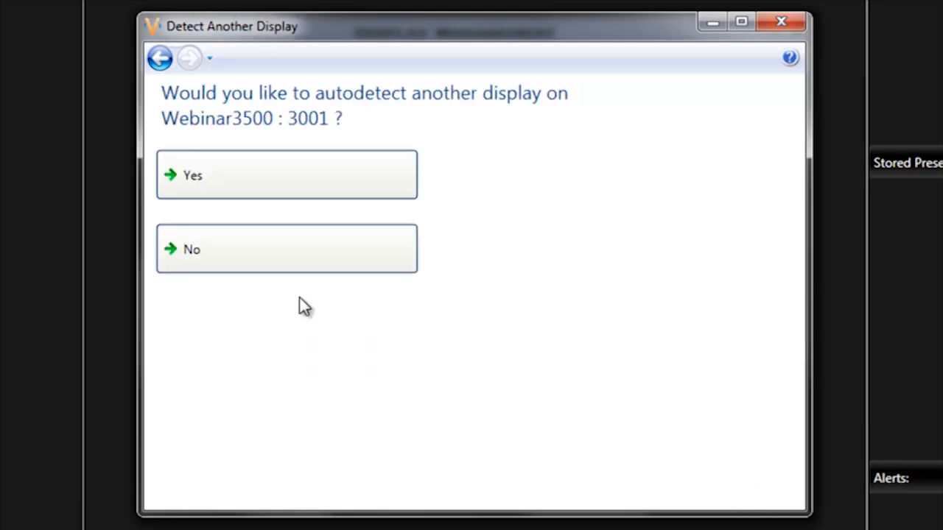
{"action": "mouse_move", "coordinate": [332, 118]}
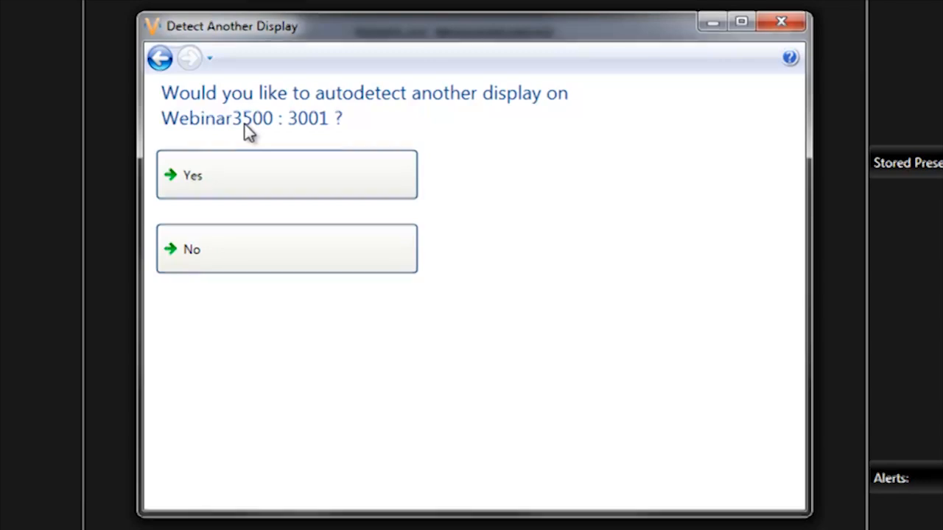
{"action": "mouse_move", "coordinate": [258, 256]}
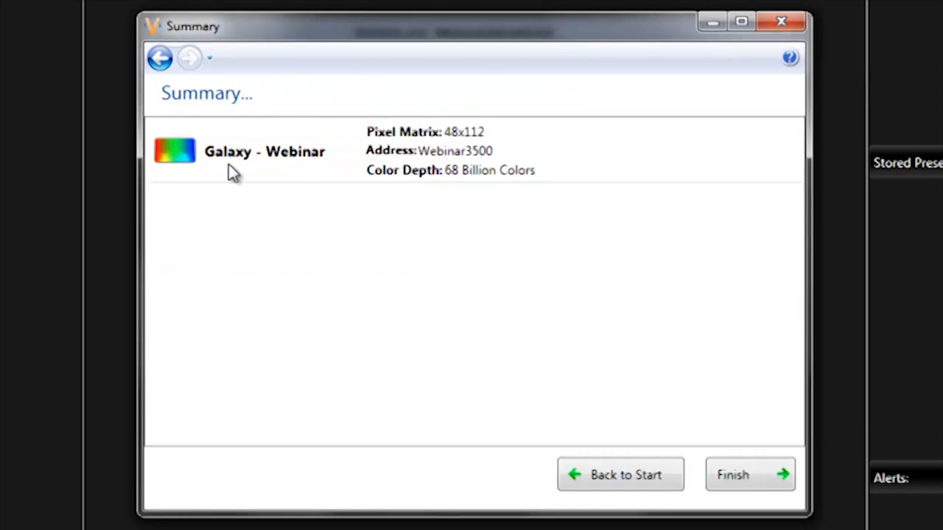
{"action": "mouse_move", "coordinate": [474, 214]}
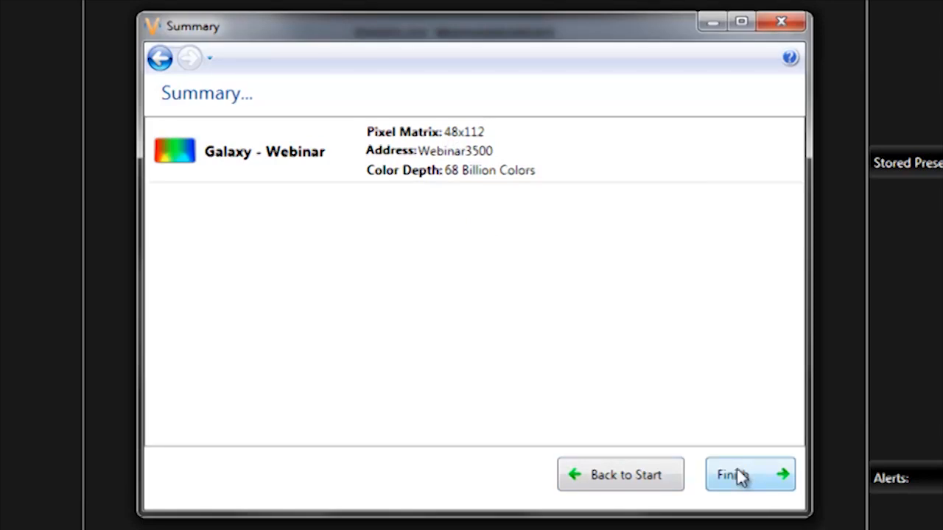
{"action": "left_click", "coordinate": [748, 474]}
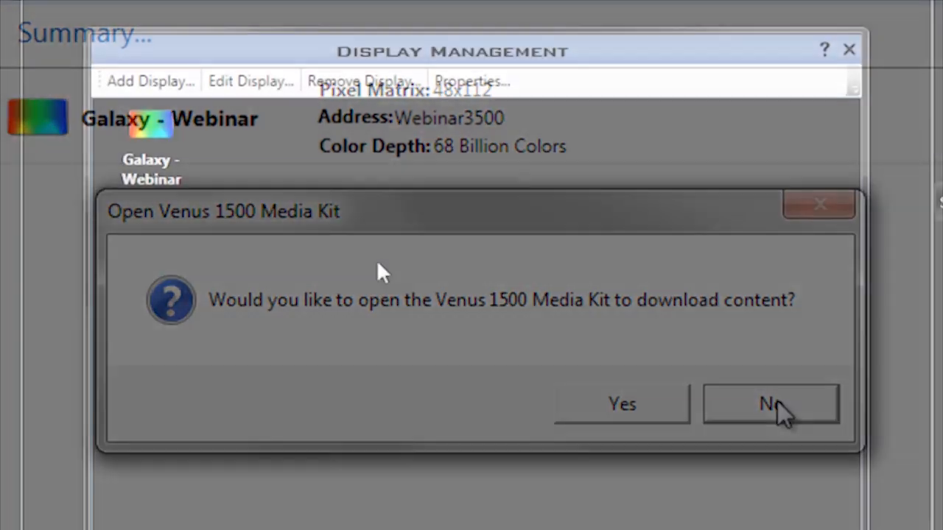
Decline the Media Kit offer so Display Management lists Galaxy - Webinar.
{"action": "left_click", "coordinate": [770, 404]}
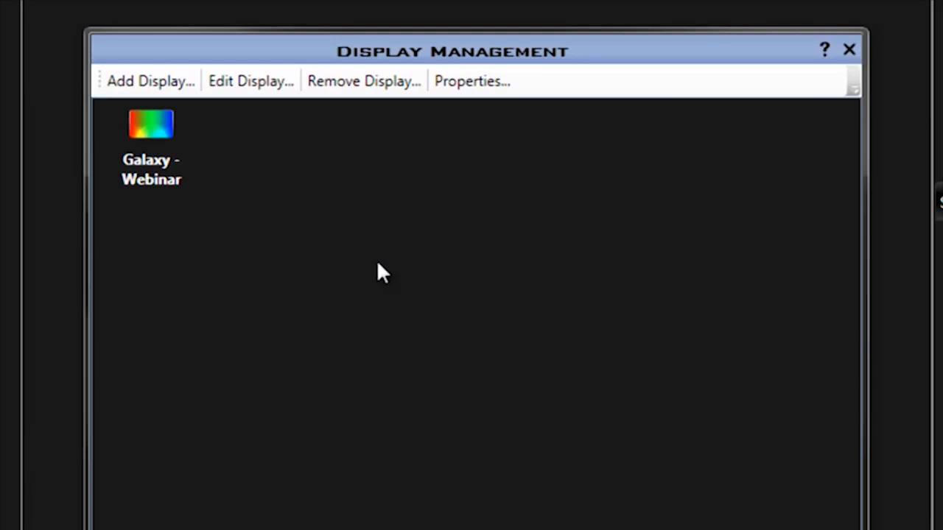
{"action": "mouse_move", "coordinate": [350, 215]}
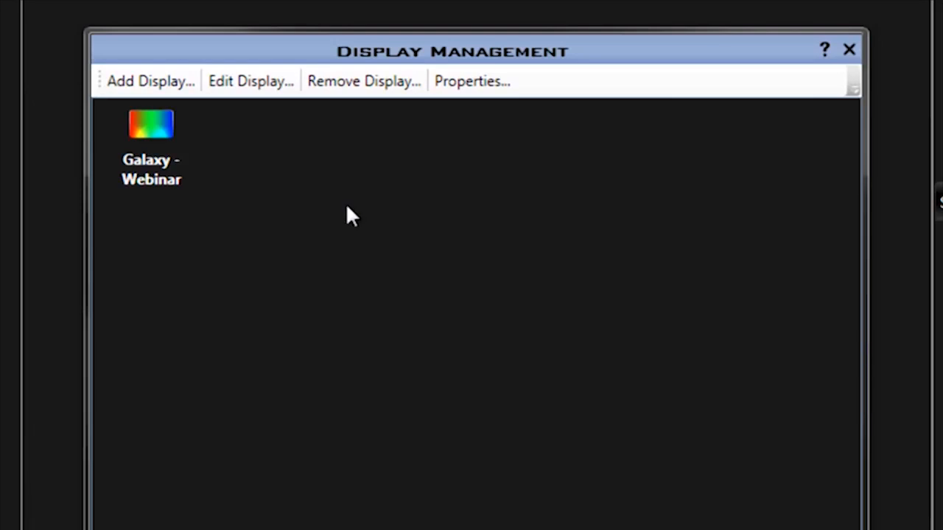
{"action": "mouse_move", "coordinate": [228, 170]}
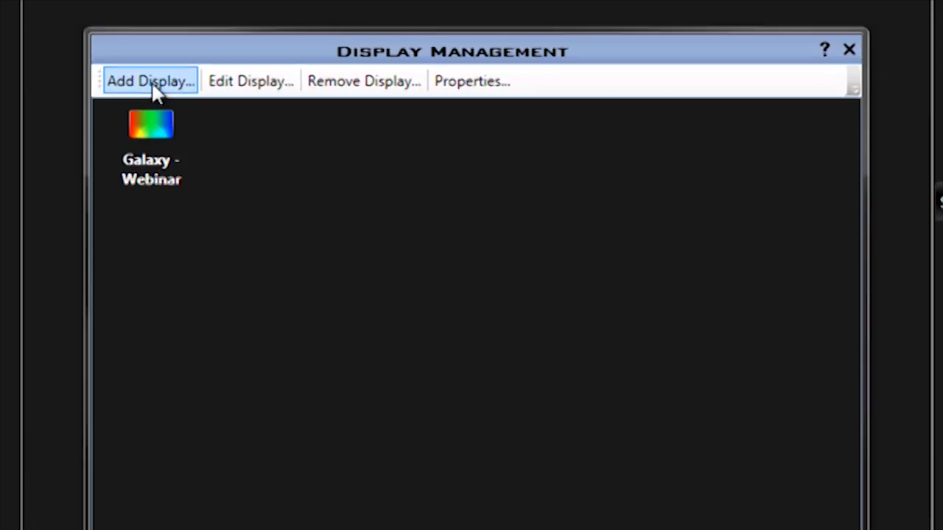
{"action": "mouse_move", "coordinate": [150, 96]}
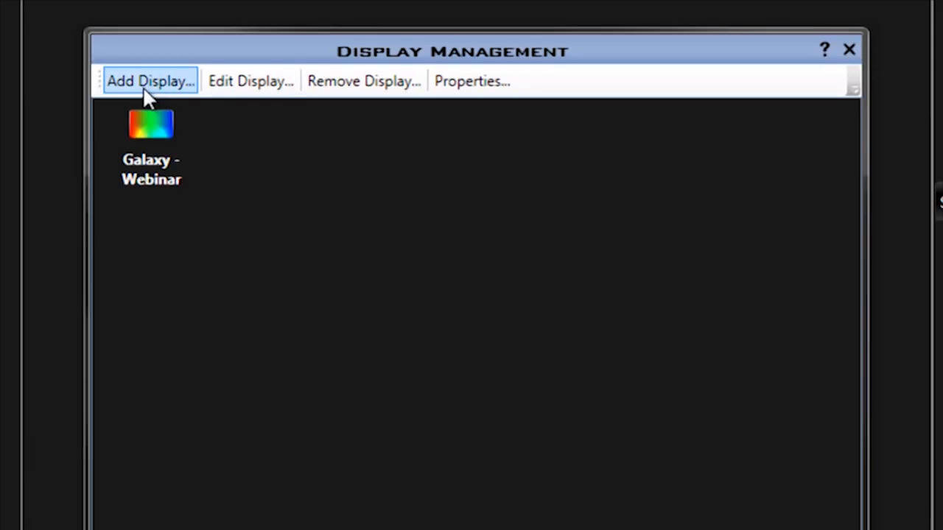
Start adding a second display and report it is not among the detected ones.
{"action": "left_click", "coordinate": [150, 81]}
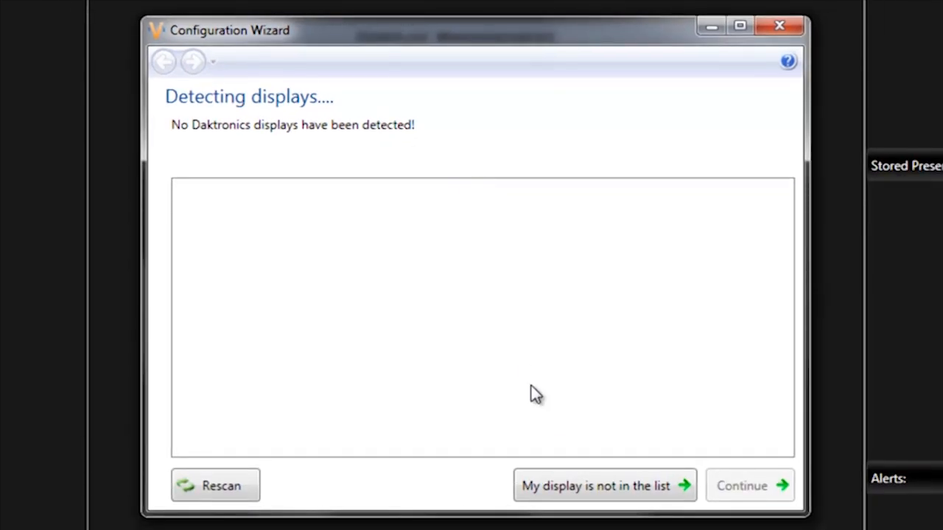
{"action": "left_click", "coordinate": [604, 486]}
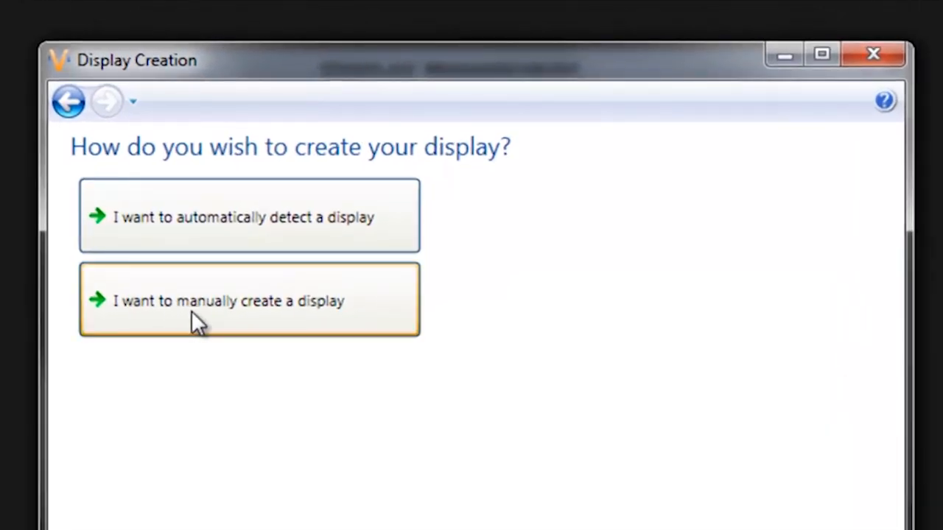
Choose manual creation, bringing up the form prefilled Galaxy, 16 by 96, RGB.
{"action": "left_click", "coordinate": [249, 300]}
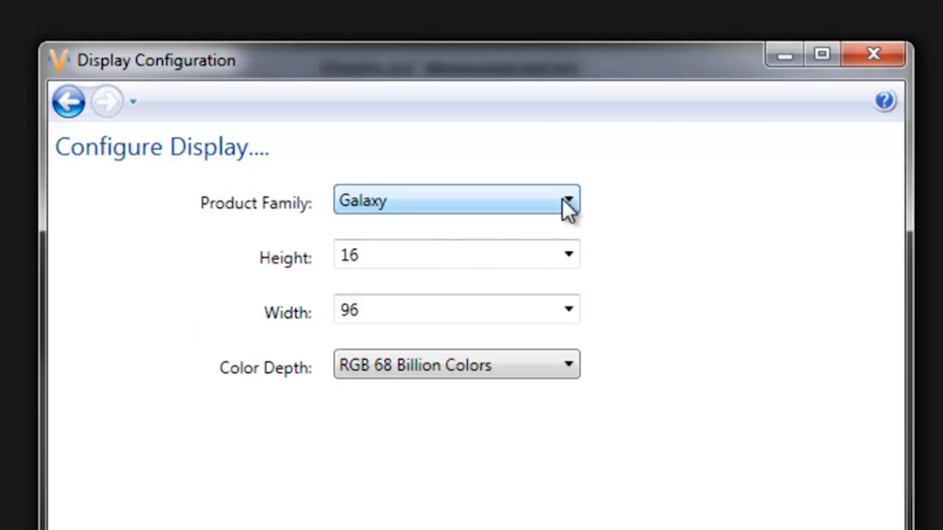
Keep product family Galaxy, set the height to 48, and start choosing the color depth.
{"action": "left_click", "coordinate": [569, 200]}
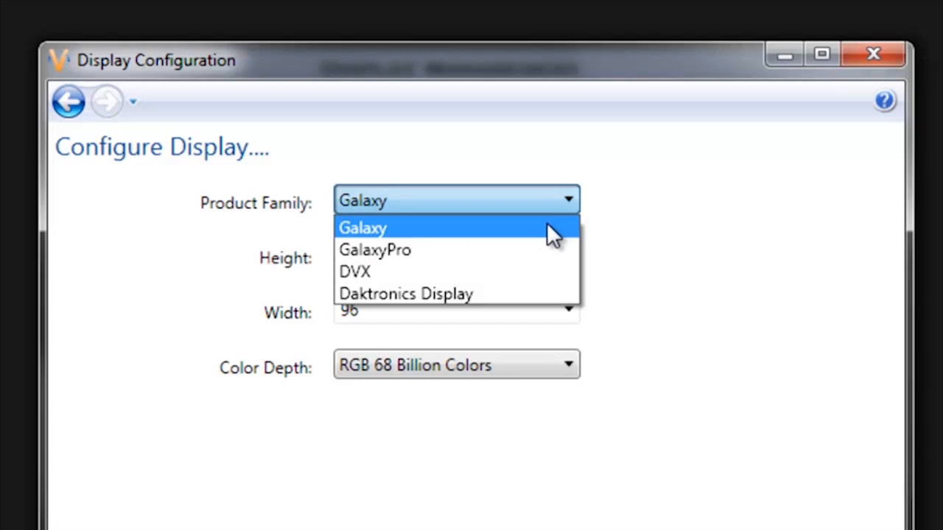
{"action": "left_click", "coordinate": [362, 227]}
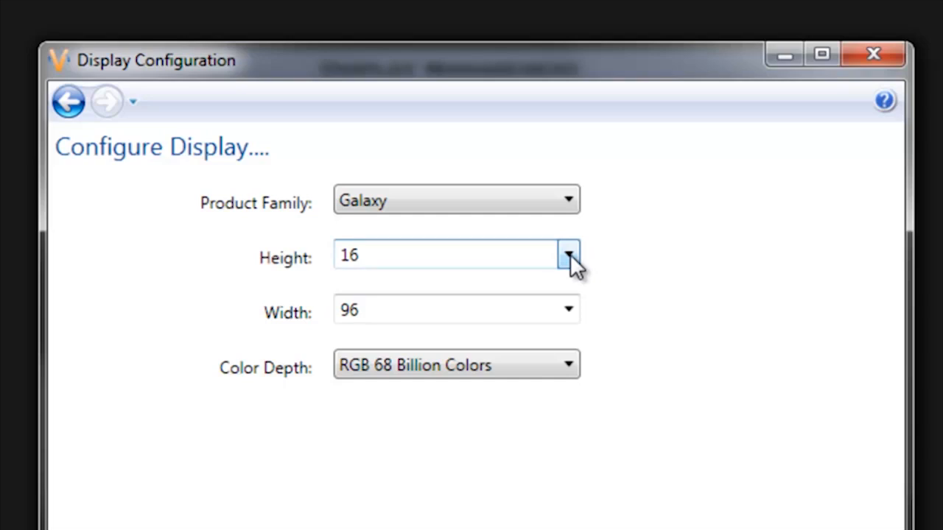
{"action": "left_click", "coordinate": [568, 253]}
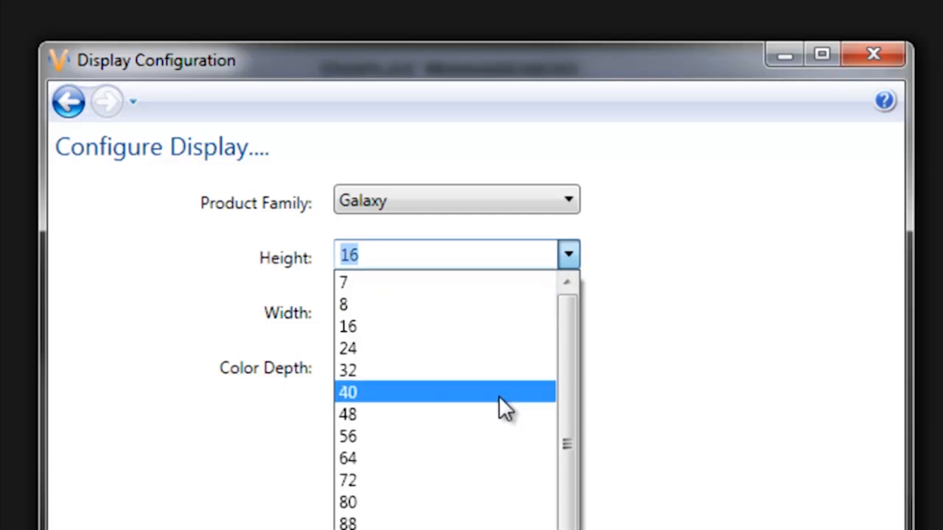
{"action": "left_click", "coordinate": [348, 414]}
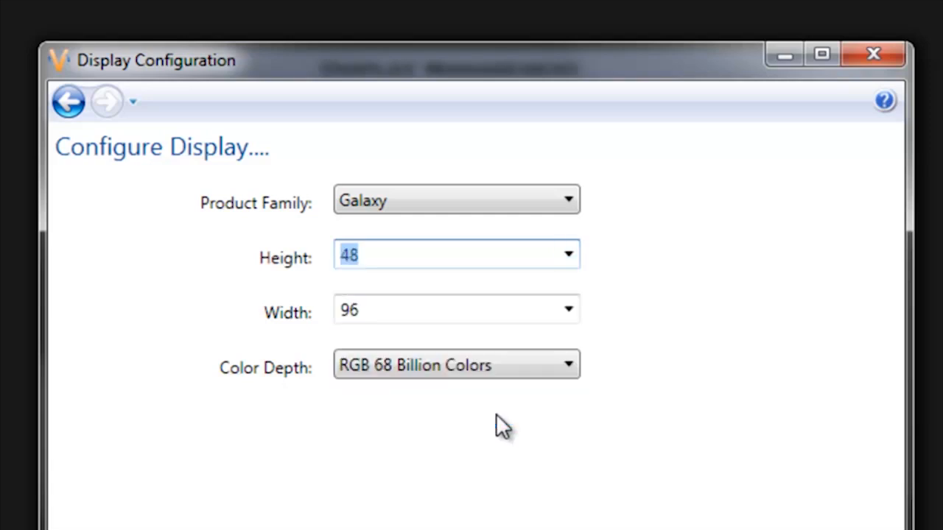
{"action": "left_click", "coordinate": [567, 309]}
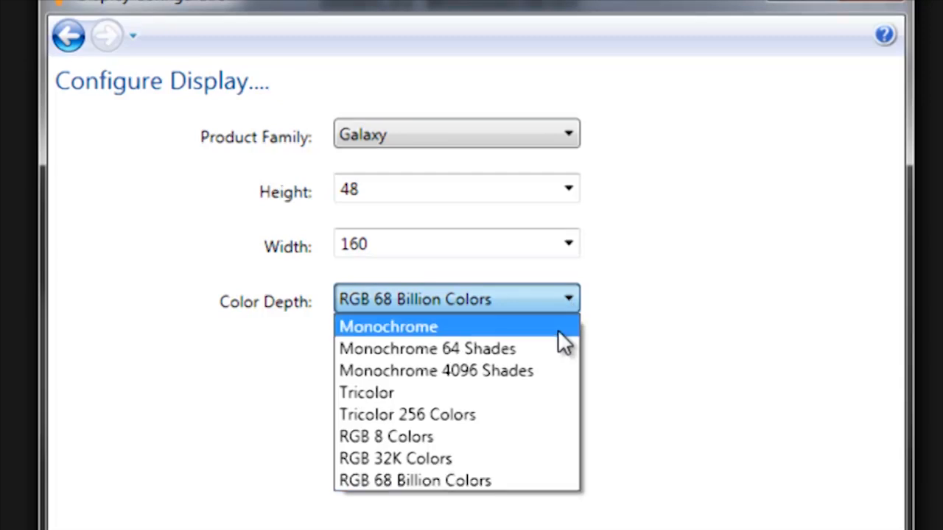
{"action": "mouse_move", "coordinate": [552, 371]}
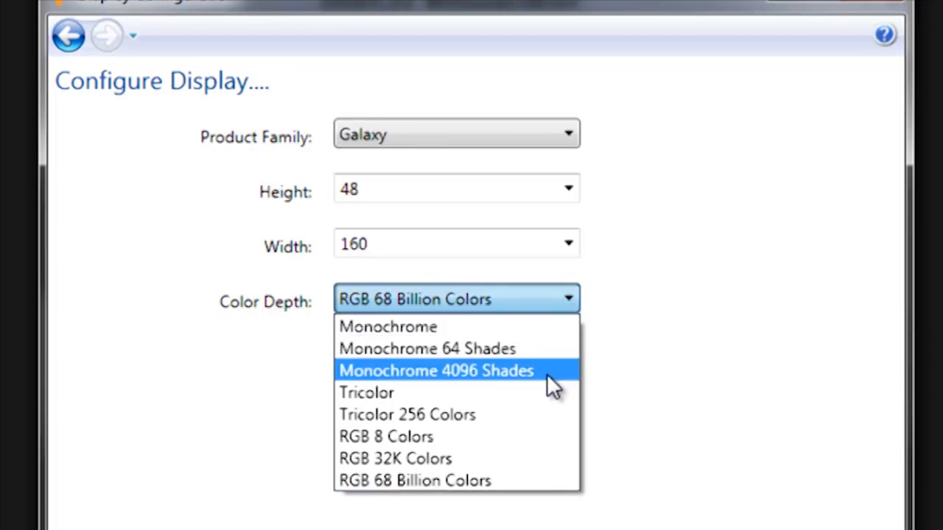
{"action": "mouse_move", "coordinate": [491, 386]}
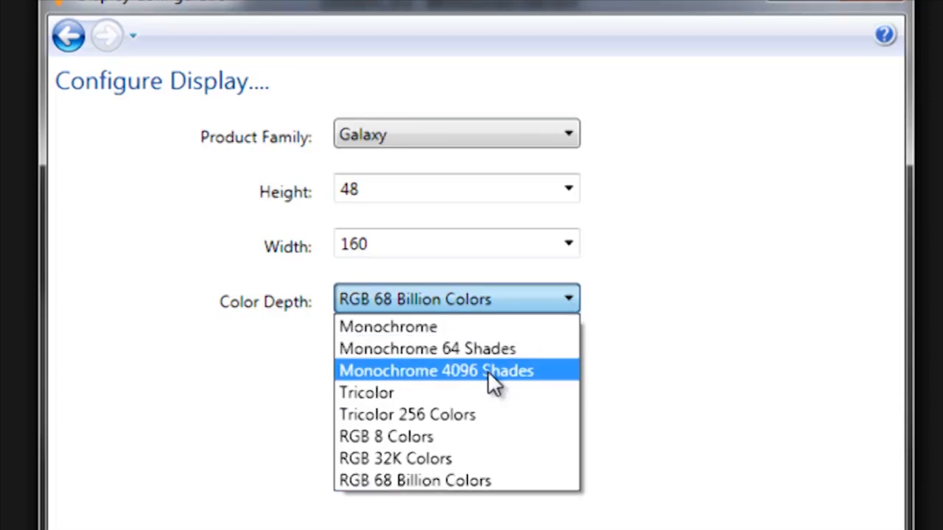
{"action": "mouse_move", "coordinate": [563, 380]}
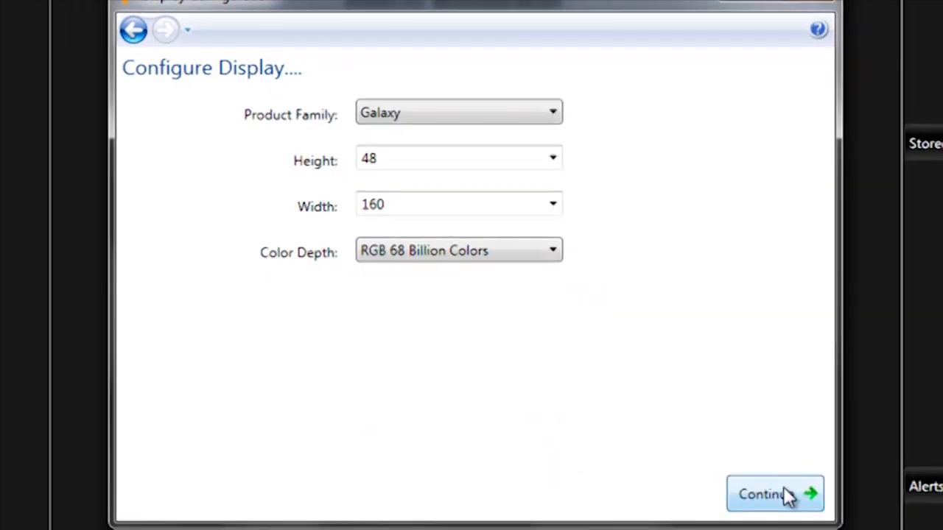
Accept the display configuration and select Ethernet Communication as its connection type.
{"action": "left_click", "coordinate": [773, 494]}
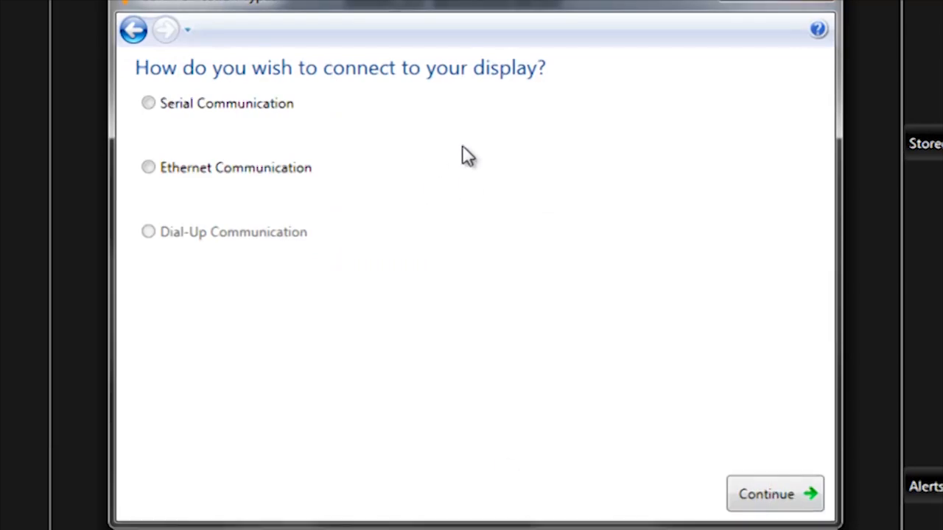
{"action": "left_click", "coordinate": [148, 103]}
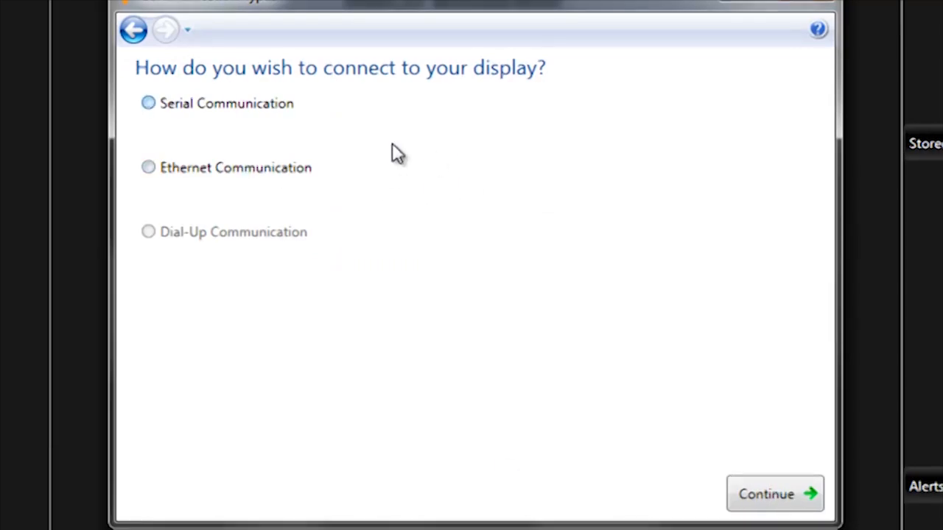
{"action": "mouse_move", "coordinate": [351, 121]}
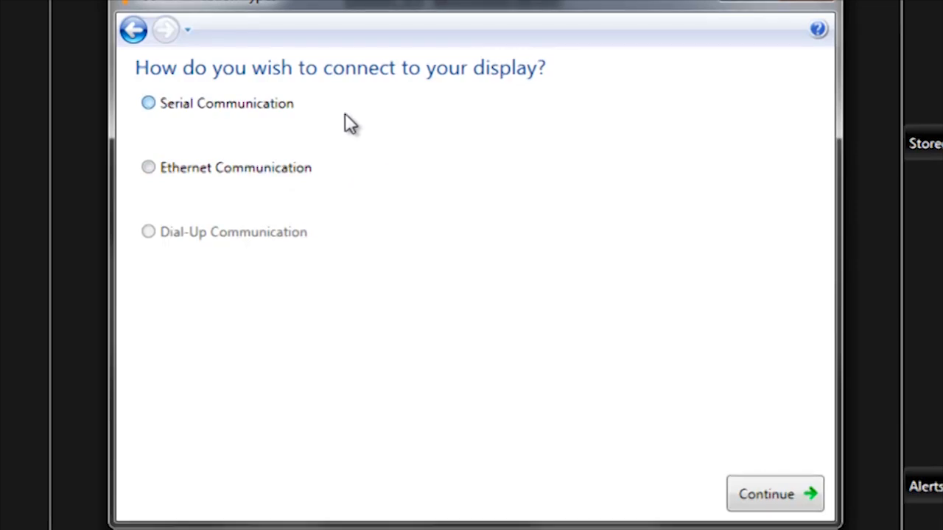
{"action": "left_click", "coordinate": [148, 168]}
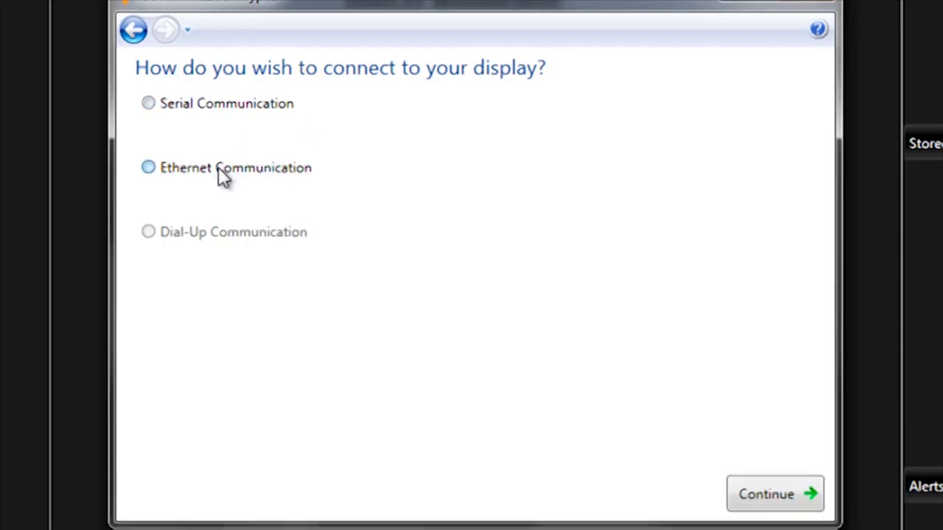
{"action": "mouse_move", "coordinate": [184, 180]}
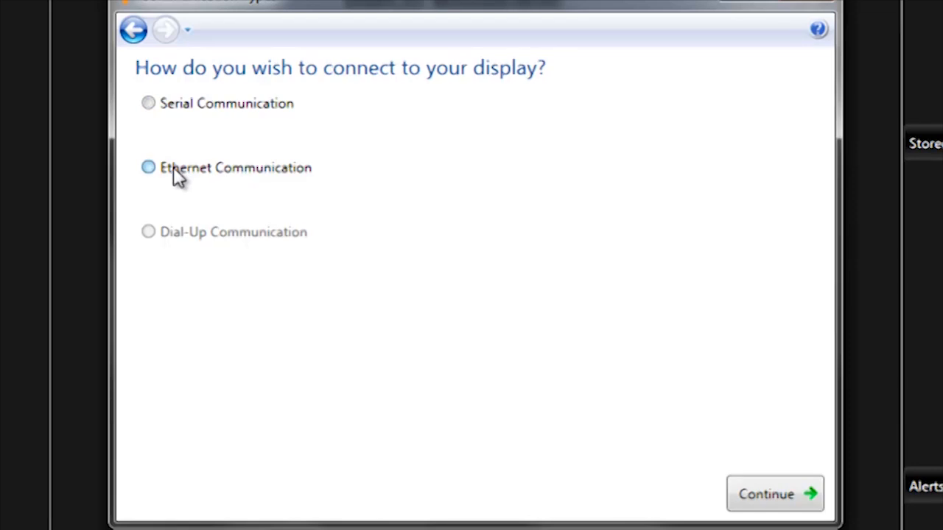
{"action": "left_click", "coordinate": [148, 168]}
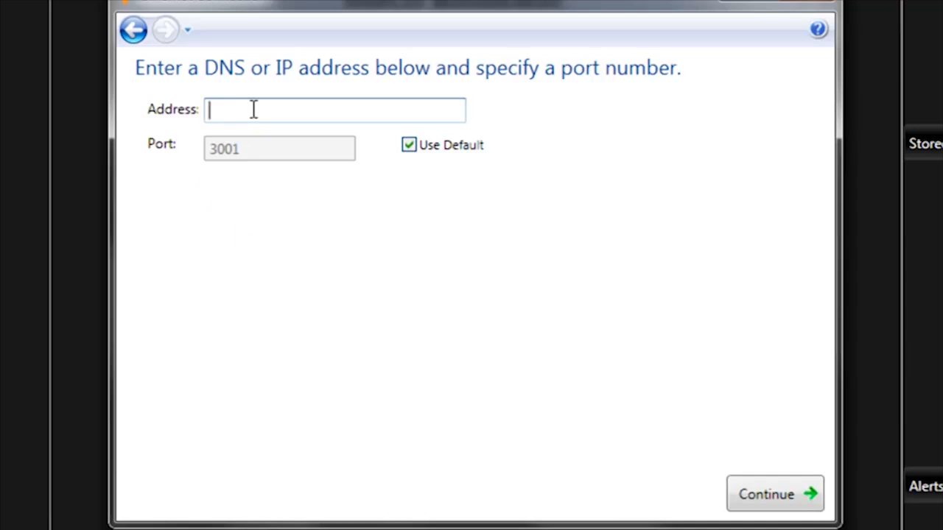
Enter network address 172.16.192.25 on the default port and continue to naming.
{"action": "type", "text": "172.16.19"}
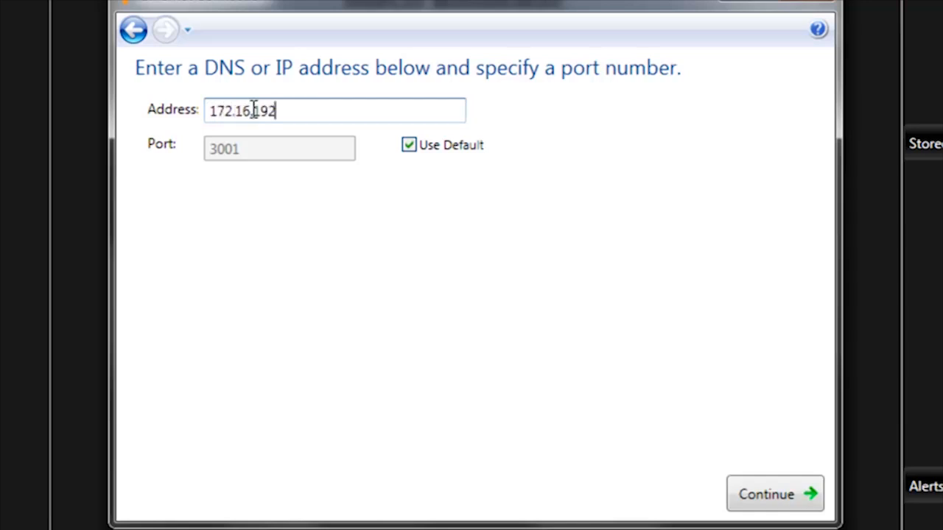
{"action": "type", "text": "25"}
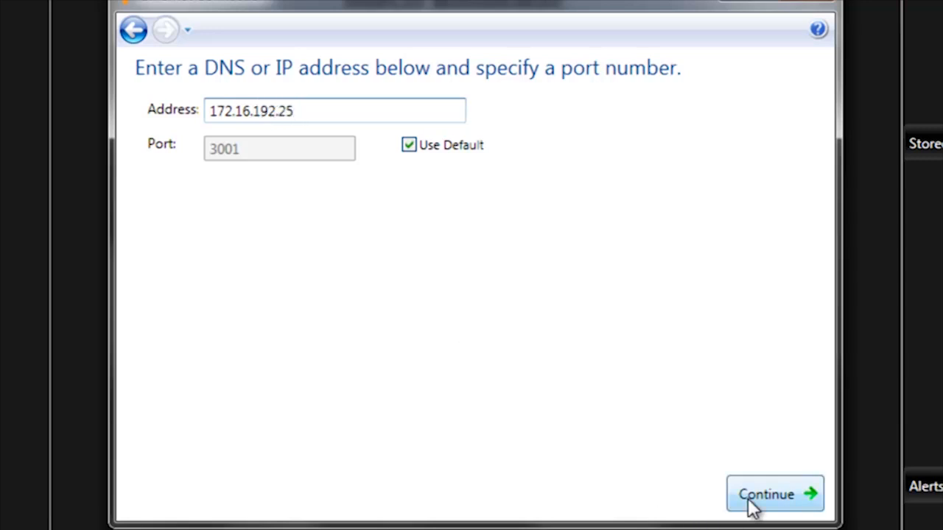
{"action": "left_click", "coordinate": [775, 493]}
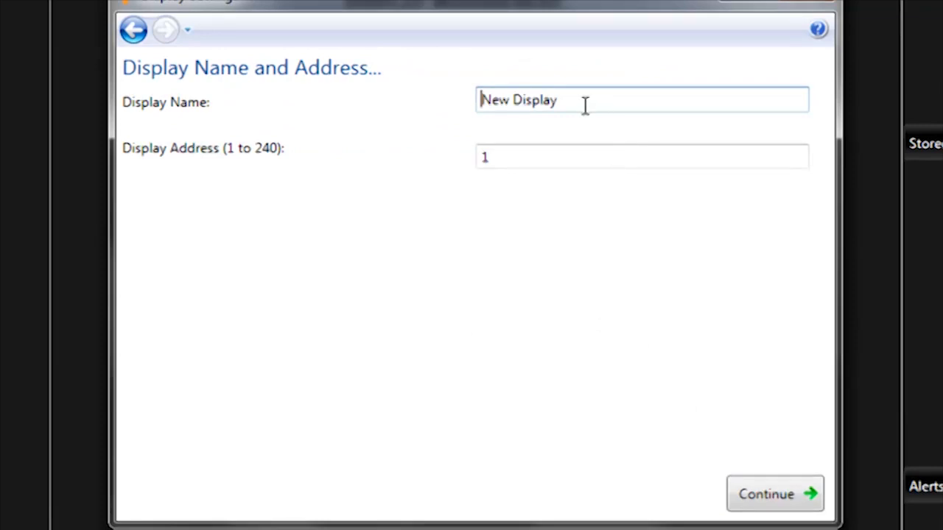
{"action": "mouse_move", "coordinate": [577, 100]}
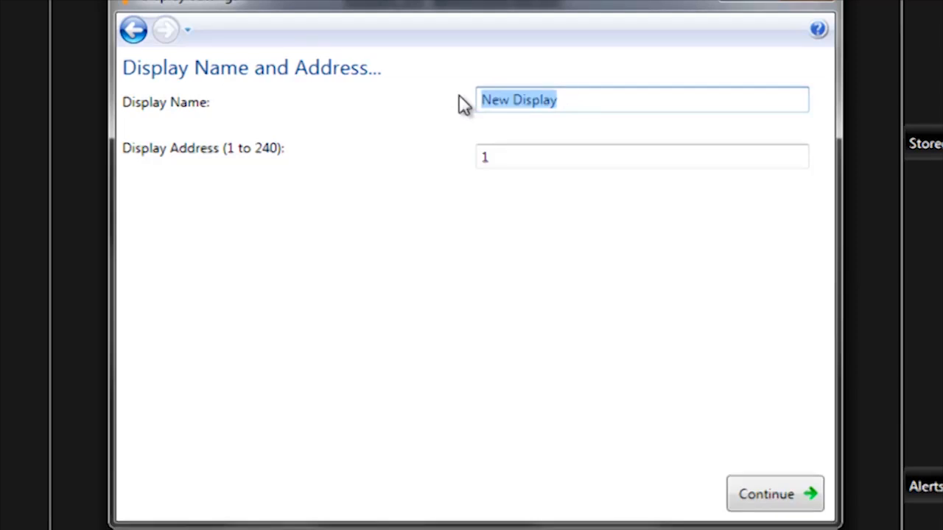
Name the display 'North Parking Lot' at display address 1 and continue.
{"action": "type", "text": "North"}
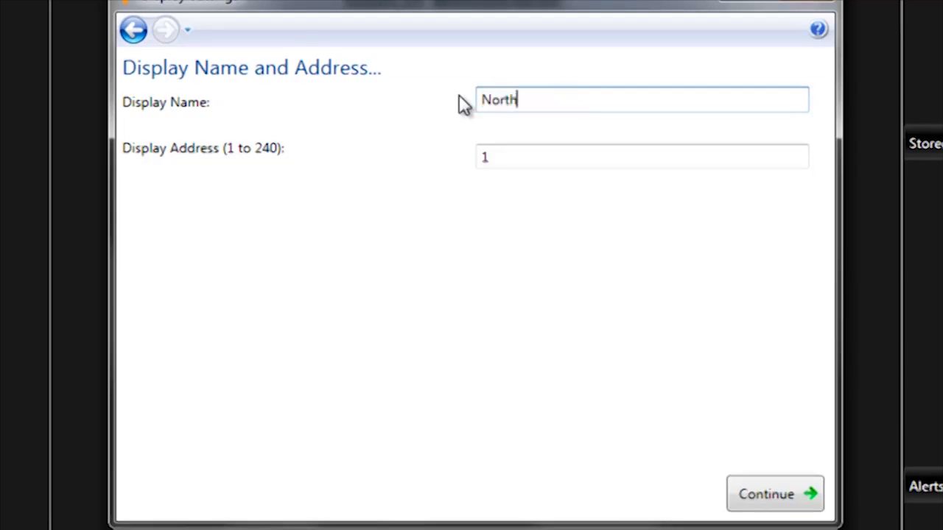
{"action": "type", "text": "Parking"}
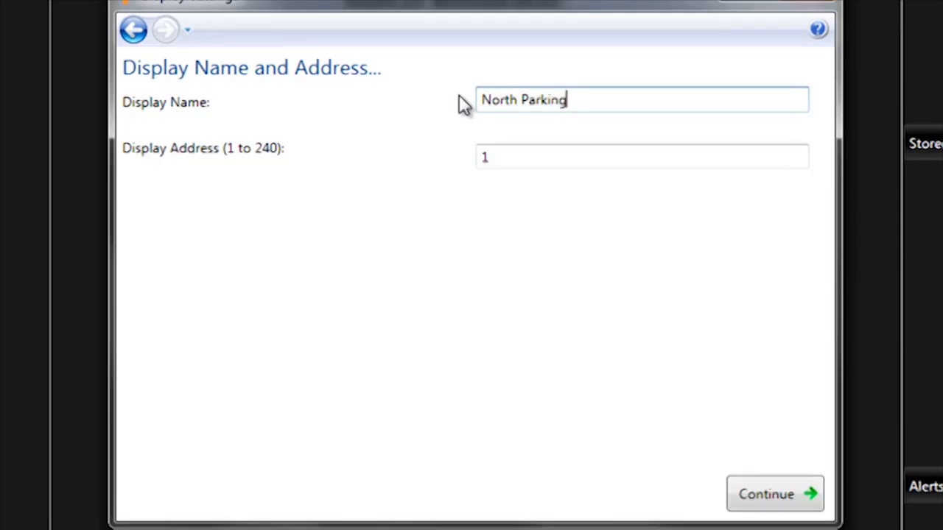
{"action": "type", "text": "Lot"}
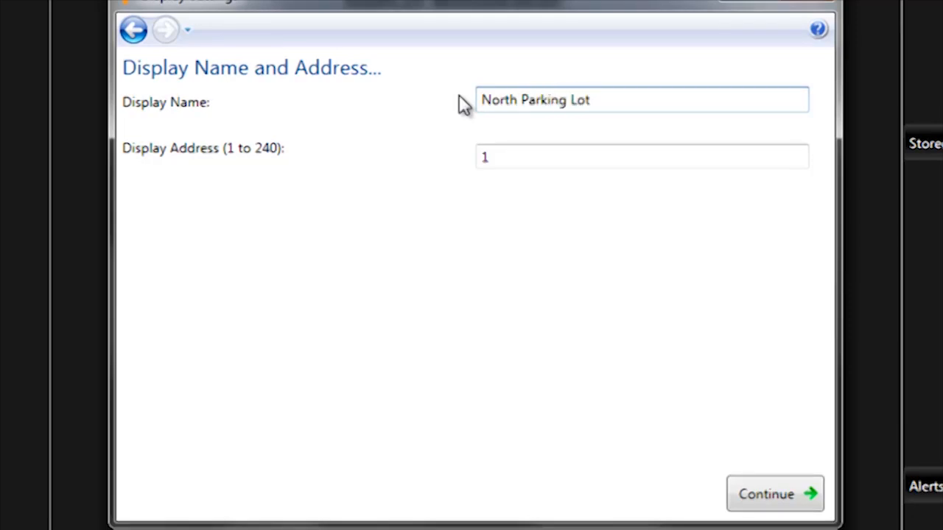
{"action": "mouse_move", "coordinate": [462, 215]}
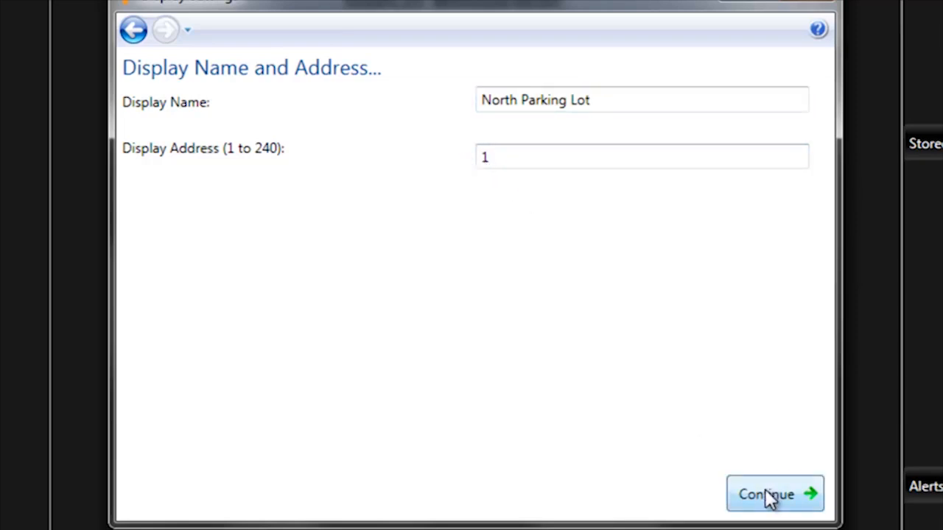
{"action": "left_click", "coordinate": [773, 494]}
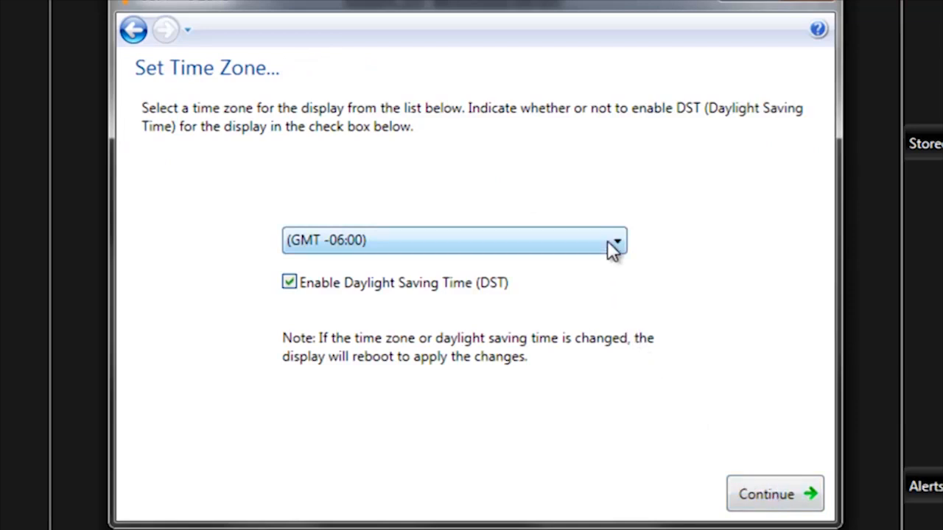
Choose the (GMT -06:00) time zone with daylight saving enabled and continue.
{"action": "left_click", "coordinate": [615, 240]}
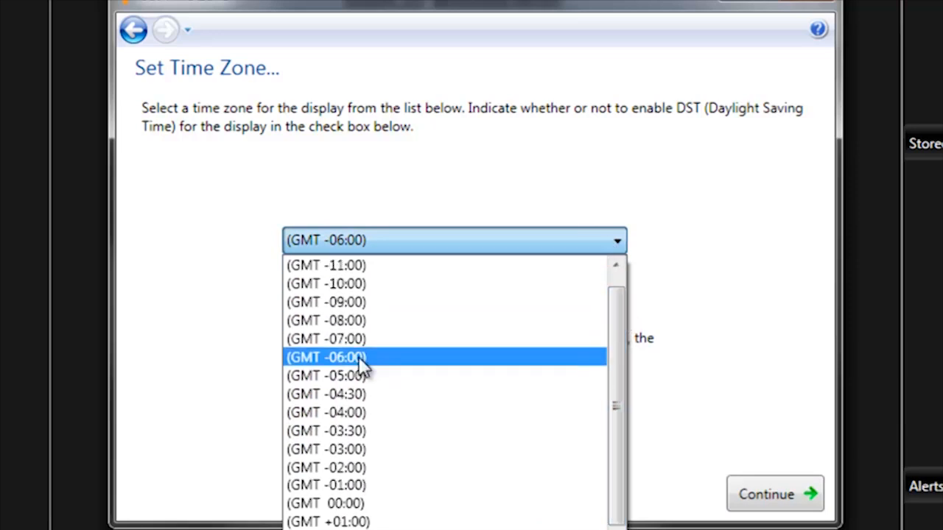
{"action": "left_click", "coordinate": [325, 358]}
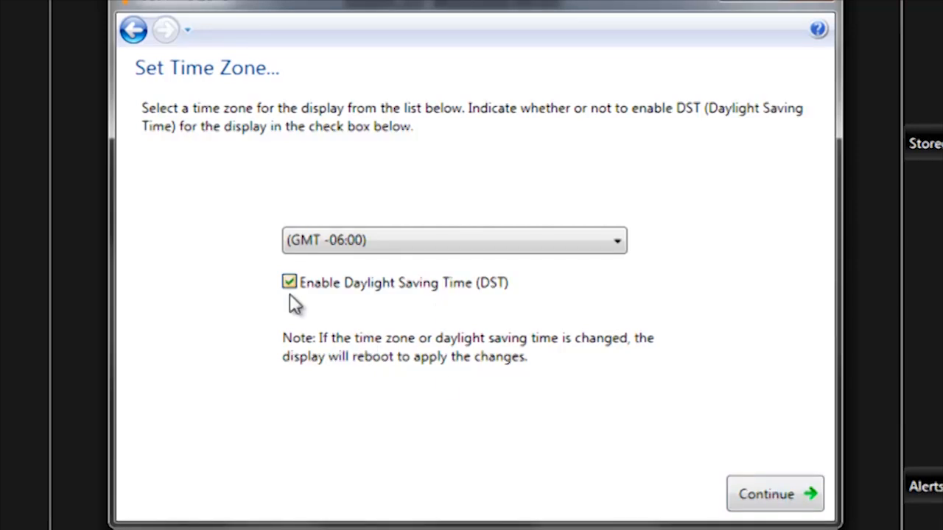
{"action": "left_click", "coordinate": [773, 493]}
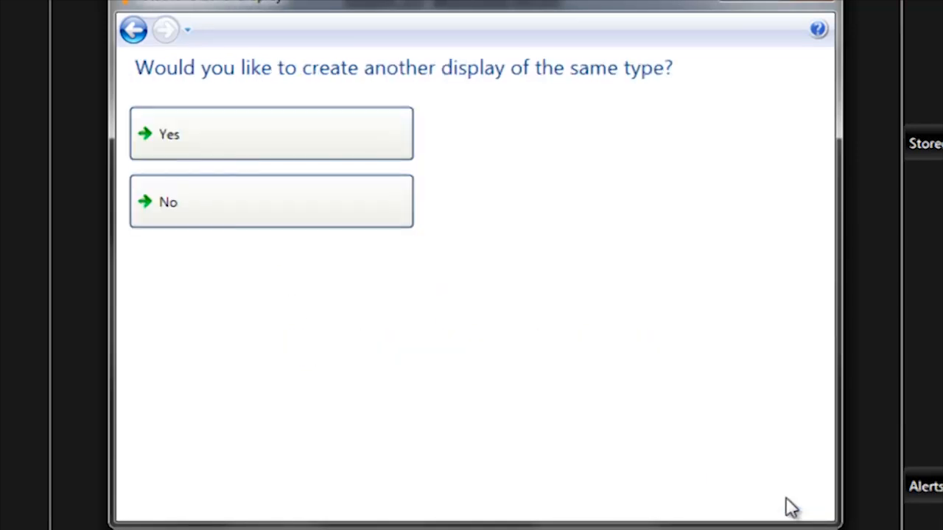
{"action": "mouse_move", "coordinate": [504, 184]}
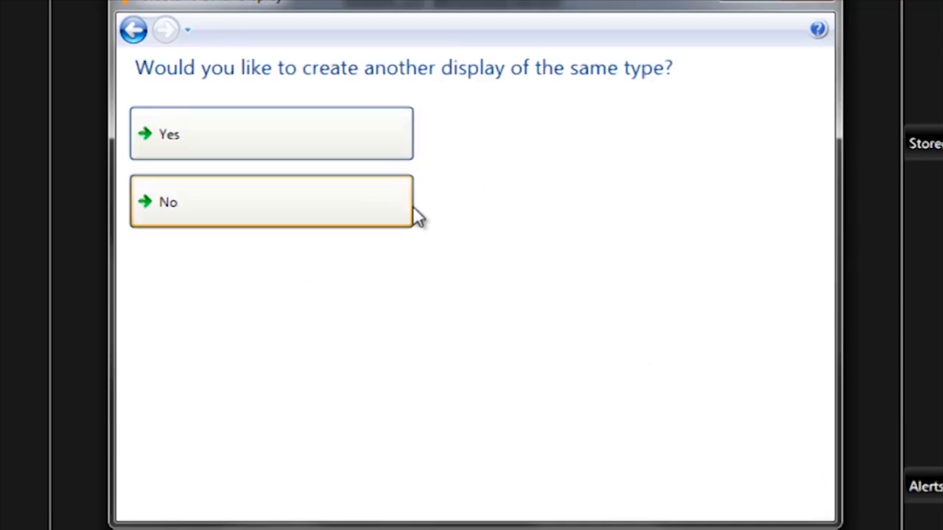
{"action": "mouse_move", "coordinate": [394, 205]}
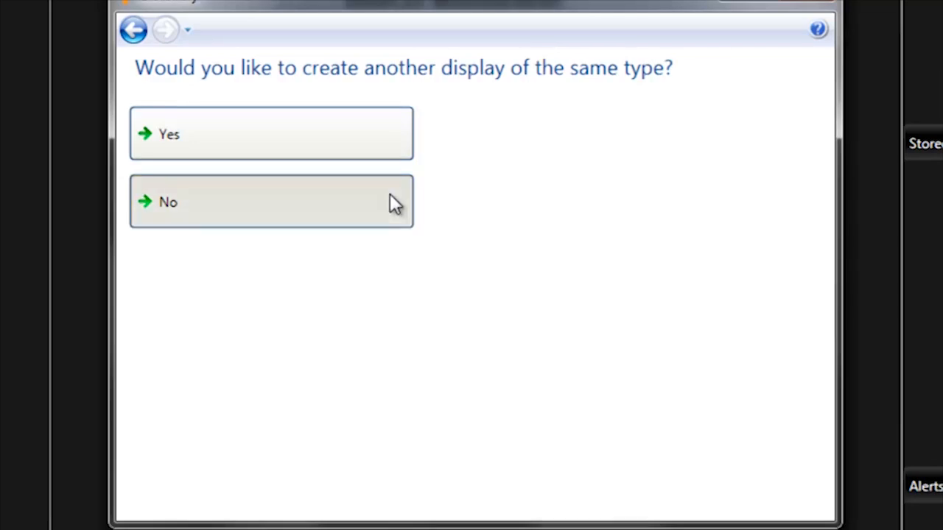
Answer No to creating another display of the same type.
{"action": "left_click", "coordinate": [271, 202]}
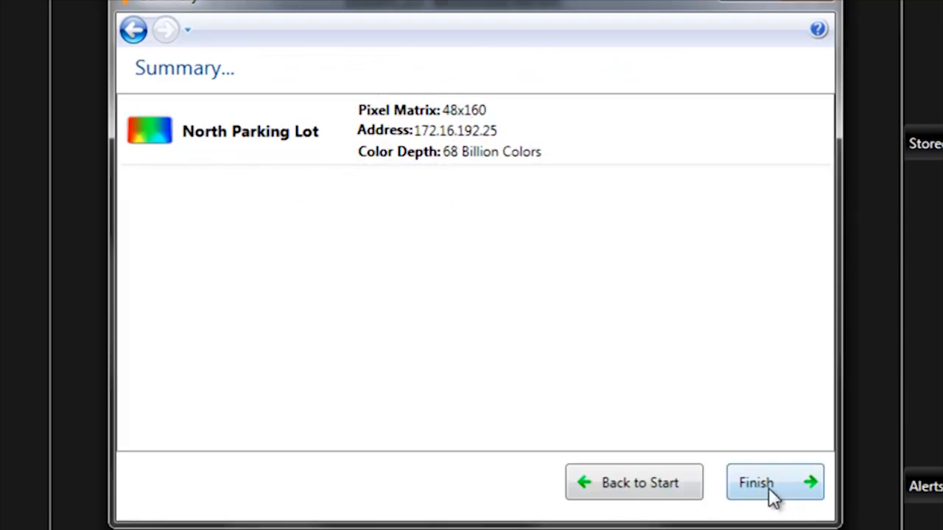
Finish creating North Parking Lot from the Summary page and decline the Media Kit offer.
{"action": "left_click", "coordinate": [754, 483]}
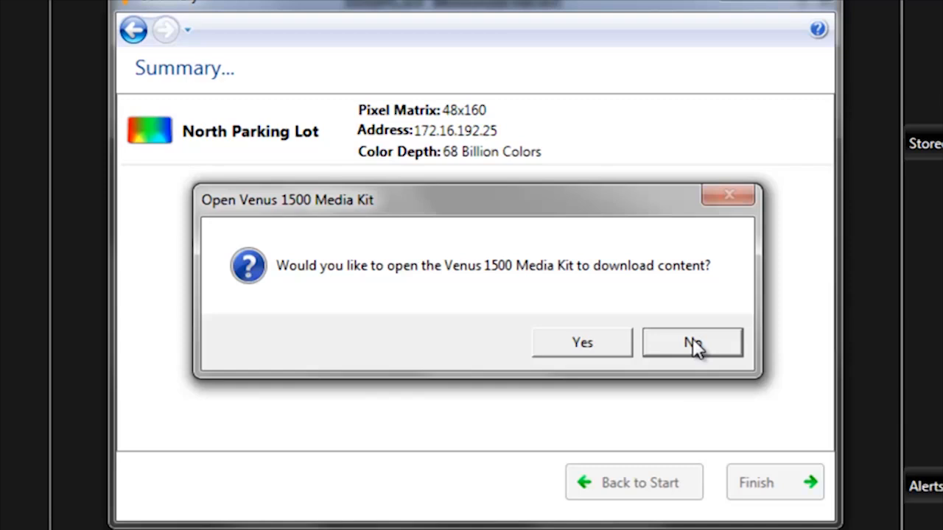
{"action": "left_click", "coordinate": [691, 342]}
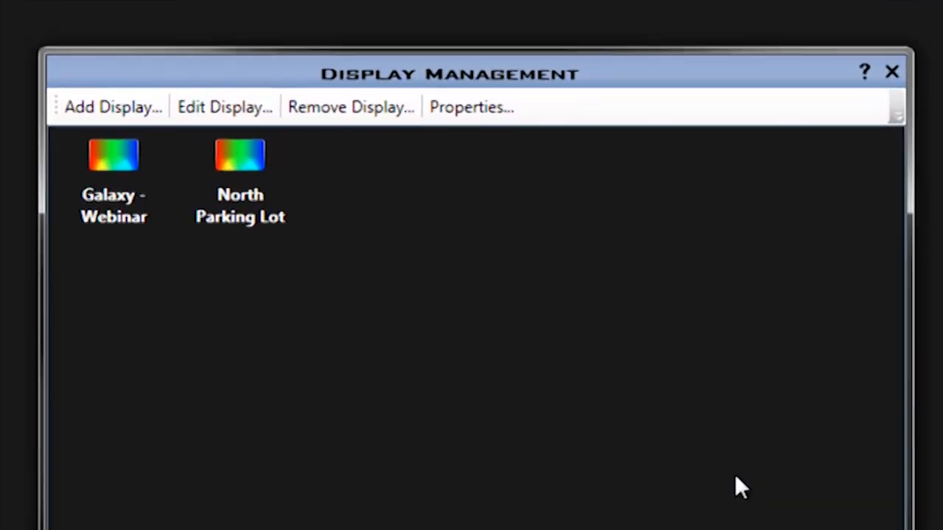
{"action": "mouse_move", "coordinate": [621, 426]}
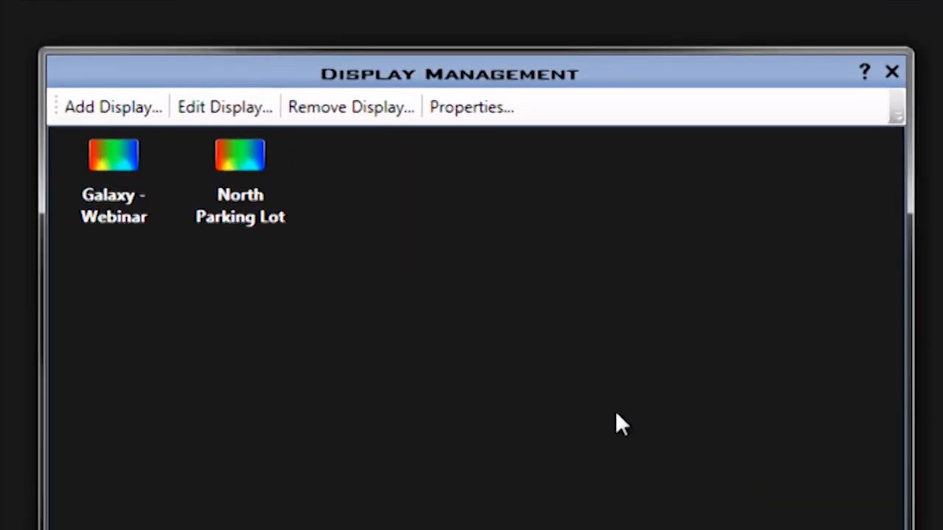
{"action": "mouse_move", "coordinate": [258, 174]}
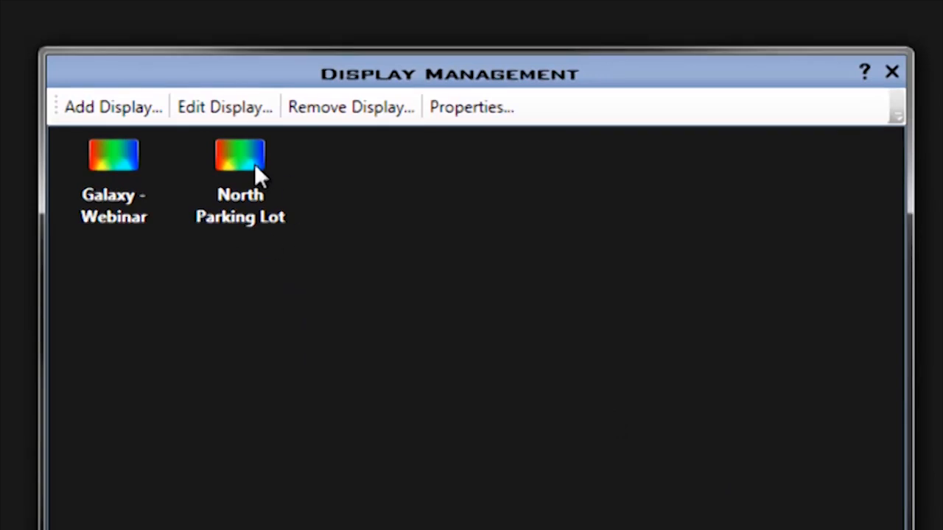
{"action": "mouse_move", "coordinate": [215, 234]}
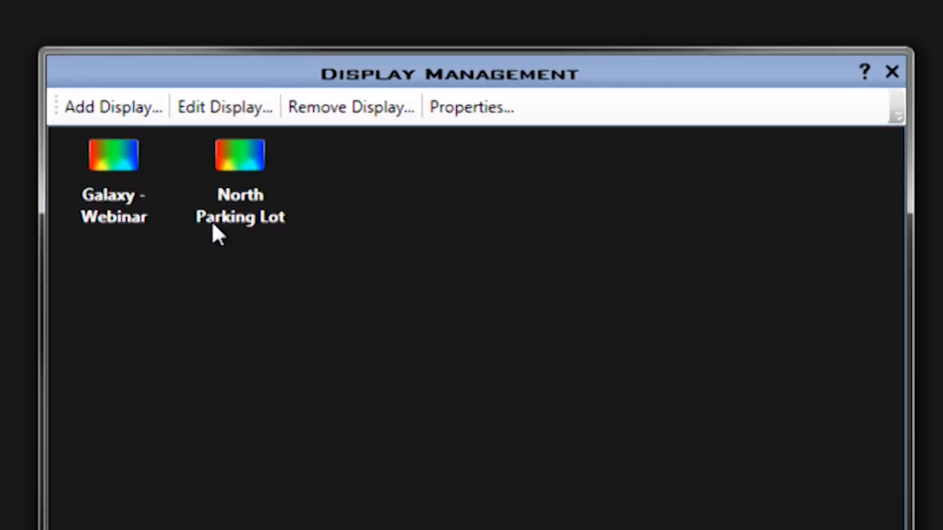
{"action": "mouse_move", "coordinate": [165, 223]}
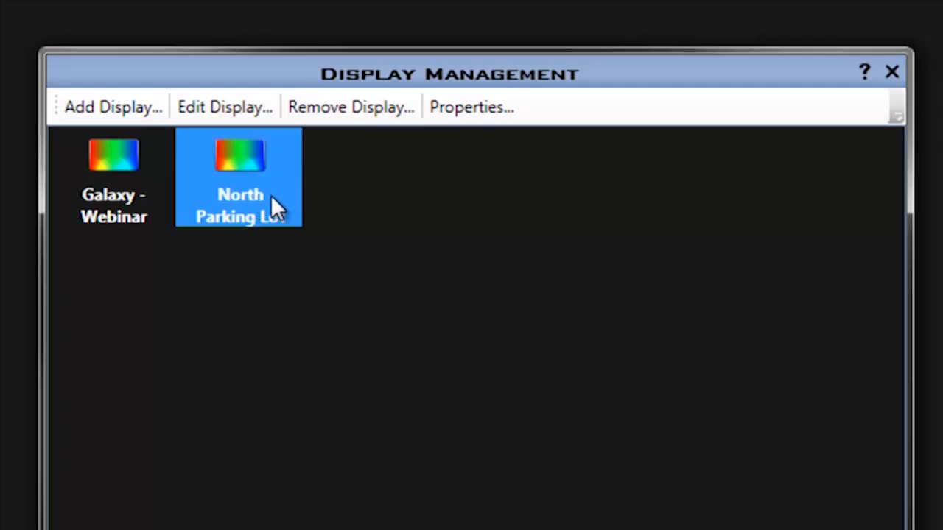
{"action": "mouse_move", "coordinate": [224, 106]}
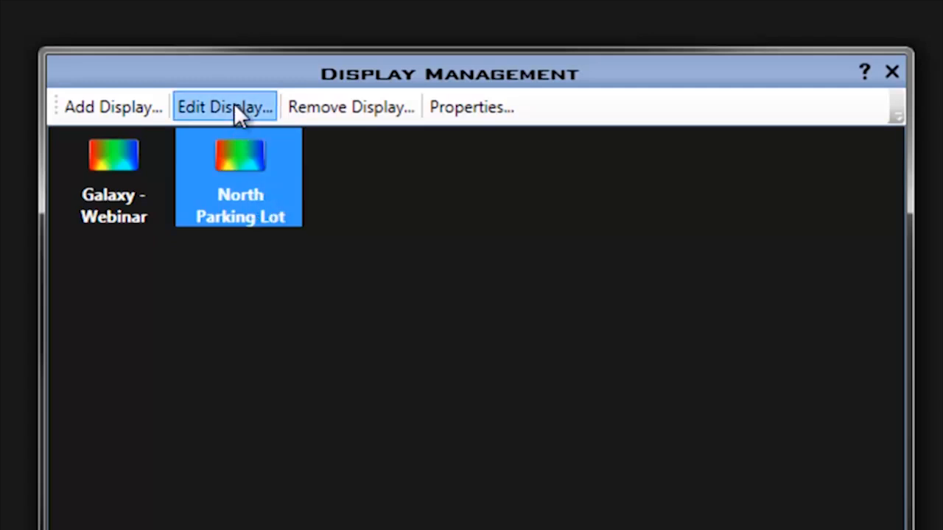
Edit North Parking Lot, keeping Ethernet Communication, to reach its 172.16.192.25 address page.
{"action": "left_click", "coordinate": [224, 106]}
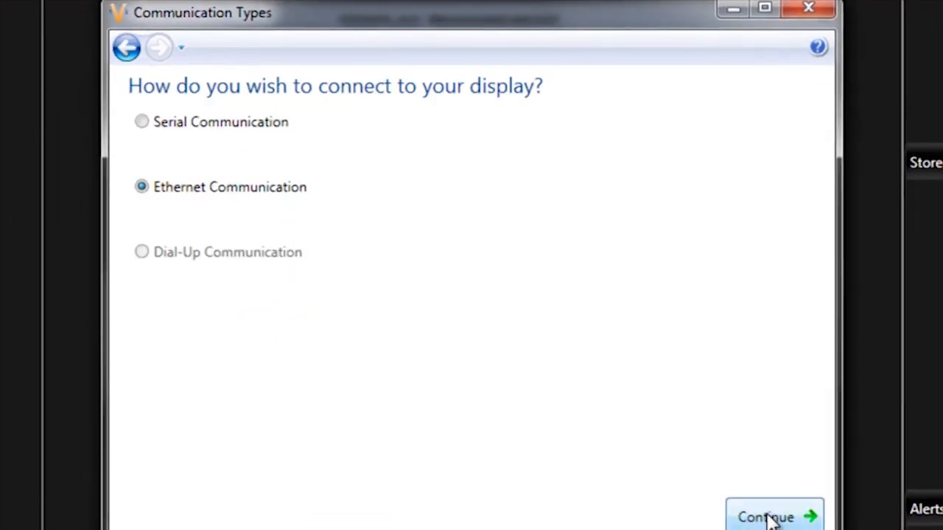
{"action": "left_click", "coordinate": [766, 517]}
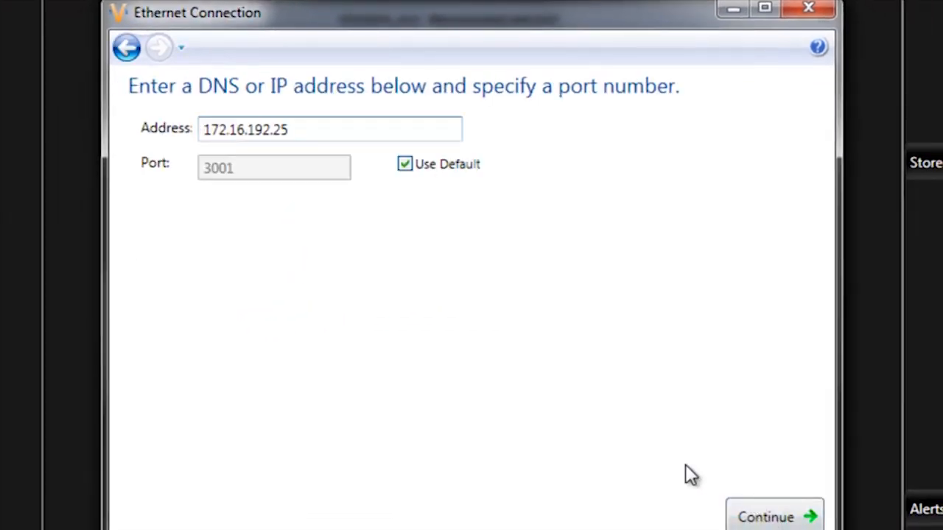
{"action": "mouse_move", "coordinate": [733, 410]}
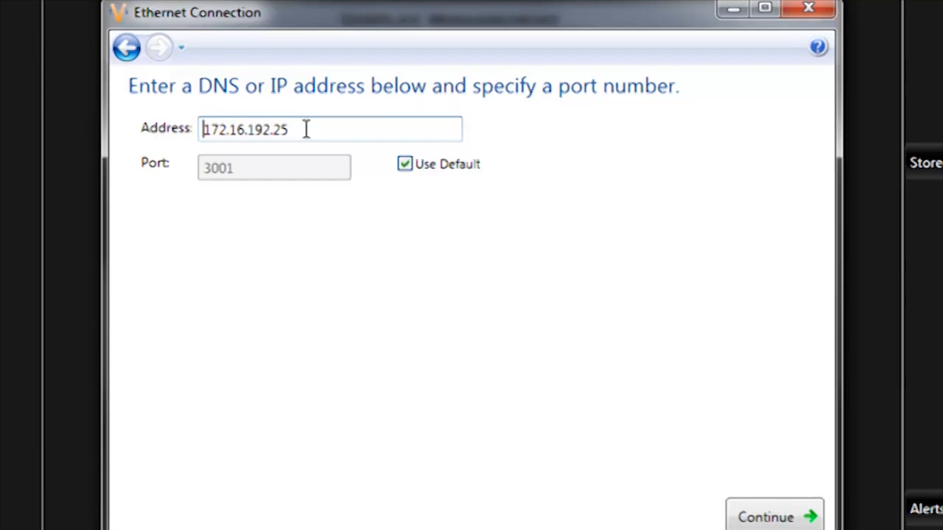
{"action": "mouse_move", "coordinate": [720, 483]}
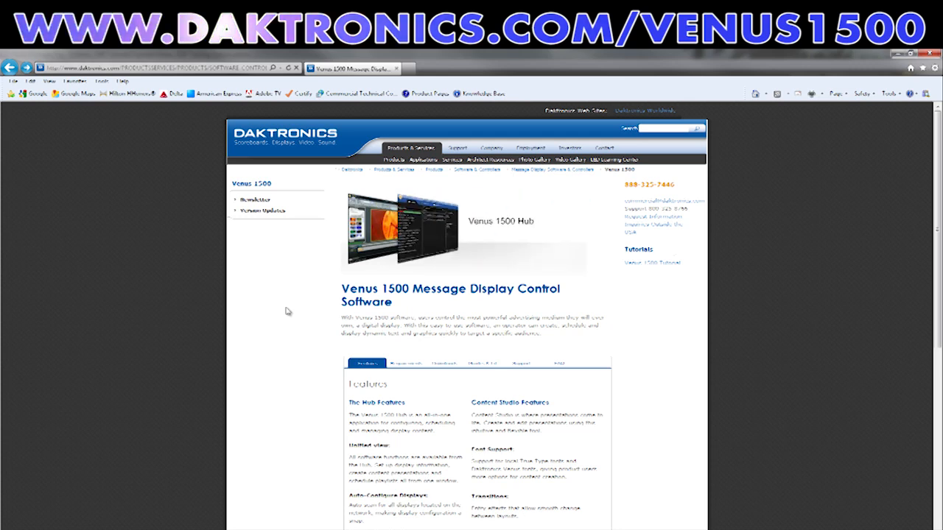
{"action": "mouse_move", "coordinate": [442, 361]}
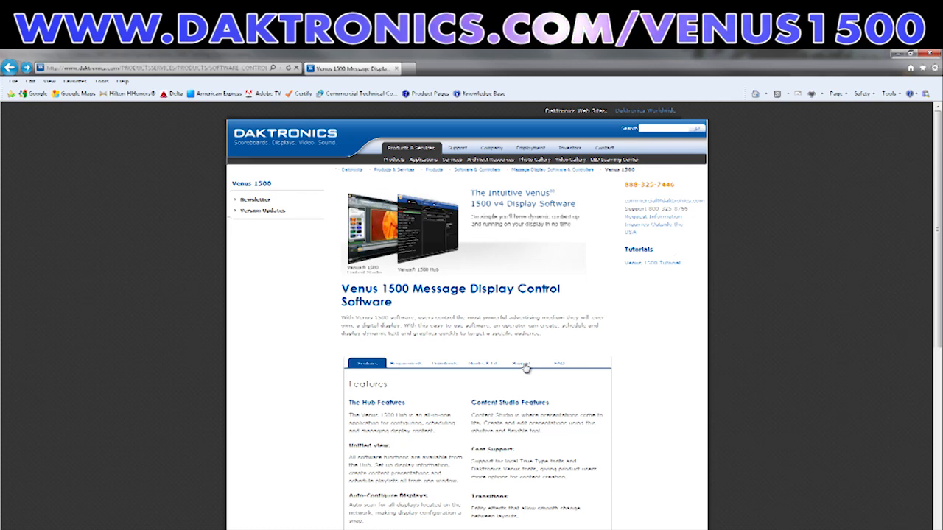
Show the Support section of the Daktronics Venus 1500 product page.
{"action": "left_click", "coordinate": [519, 362]}
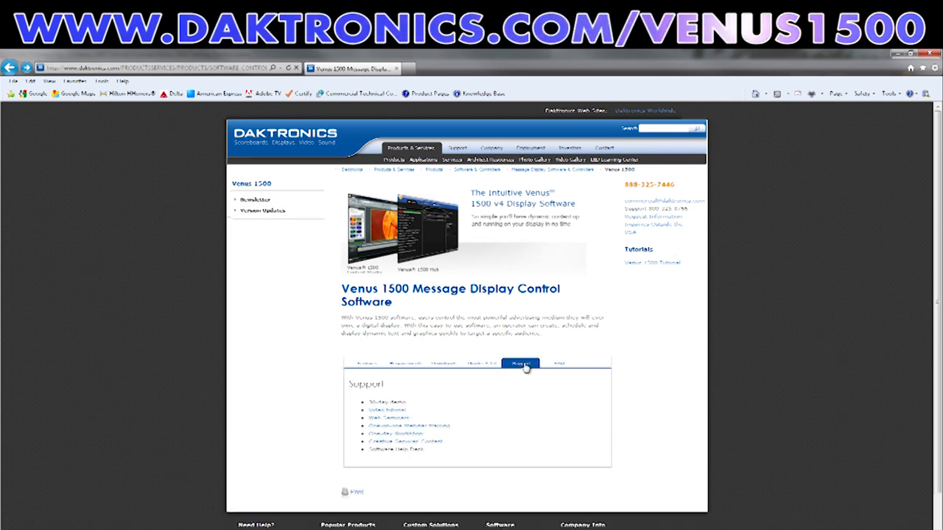